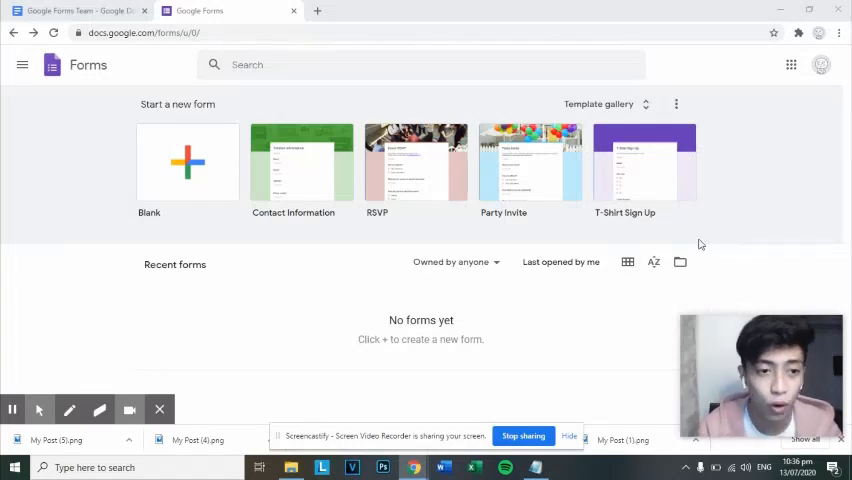
mouse_move(472, 213)
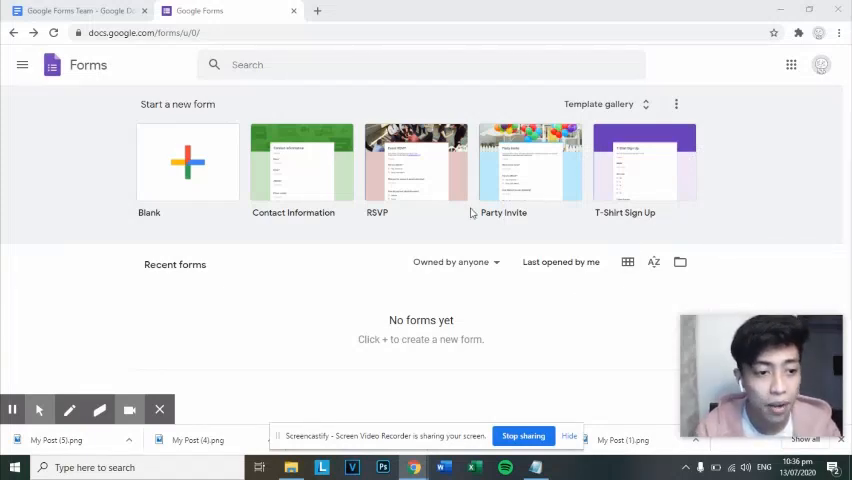
Create a blank form titled 'QUIZ 1: The Basics of Volleyball' with a read-carefully instruction description
click(188, 163)
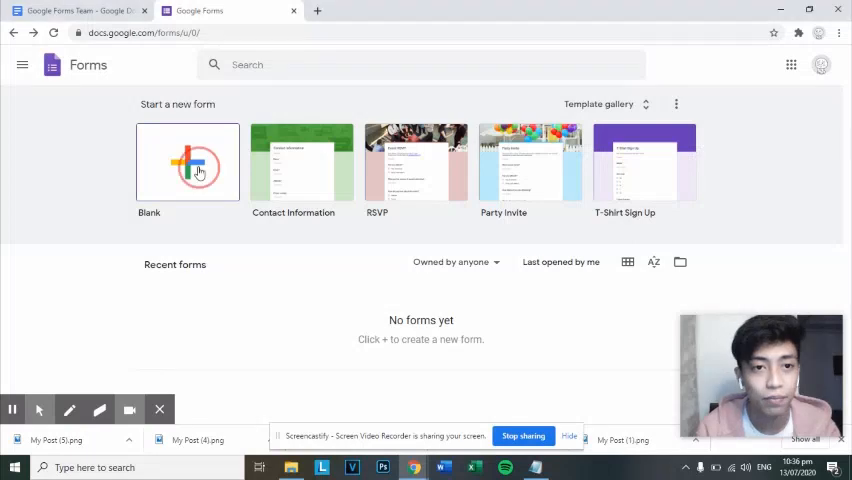
click(187, 162)
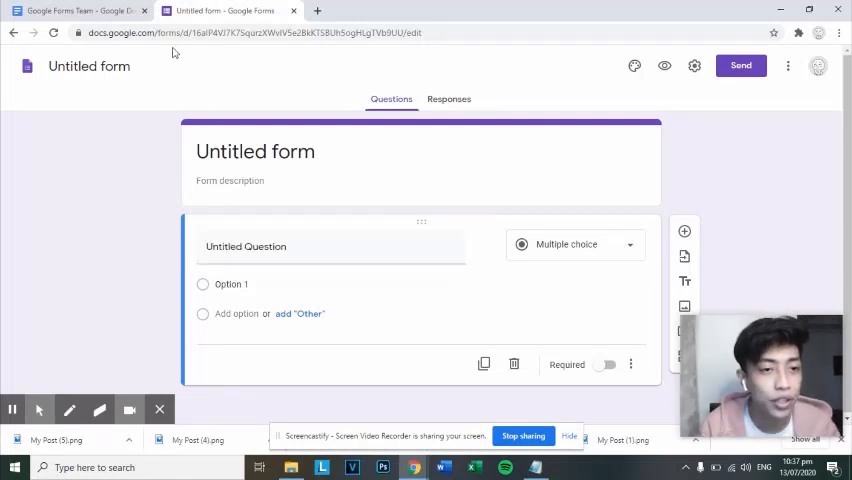
text(QUIZ 1 : VOLLEYBALL)
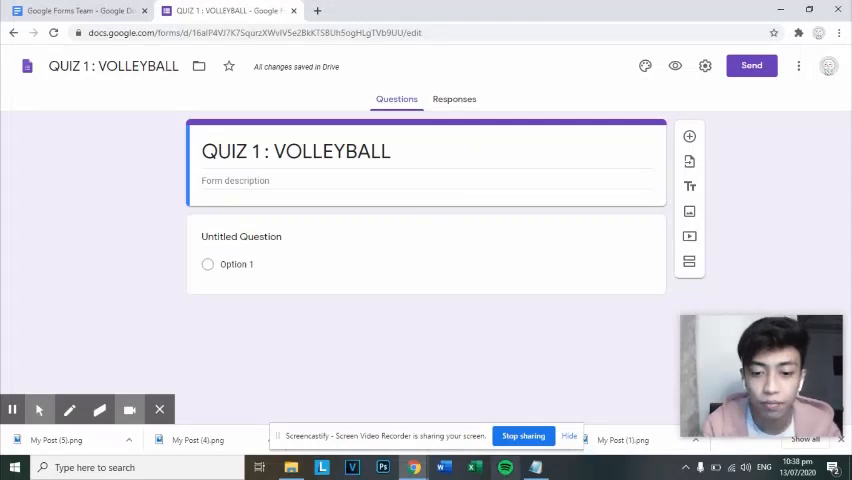
text(Read the questions carefully and click on the best answer.)
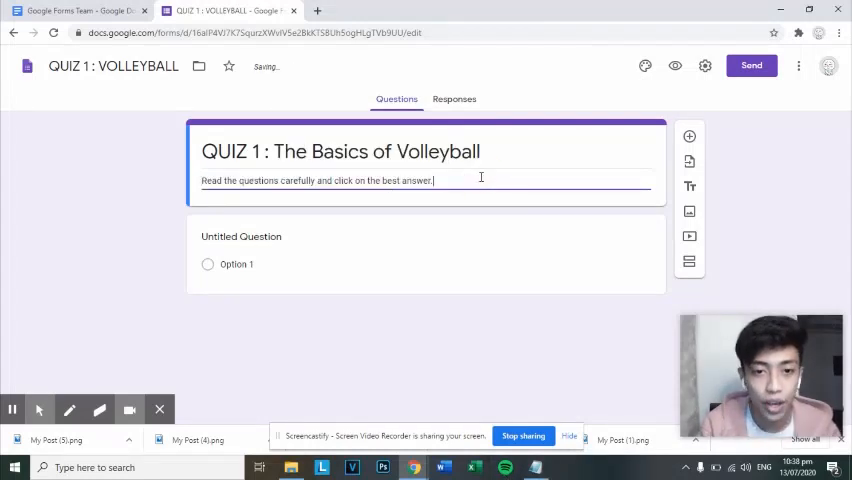
click(241, 236)
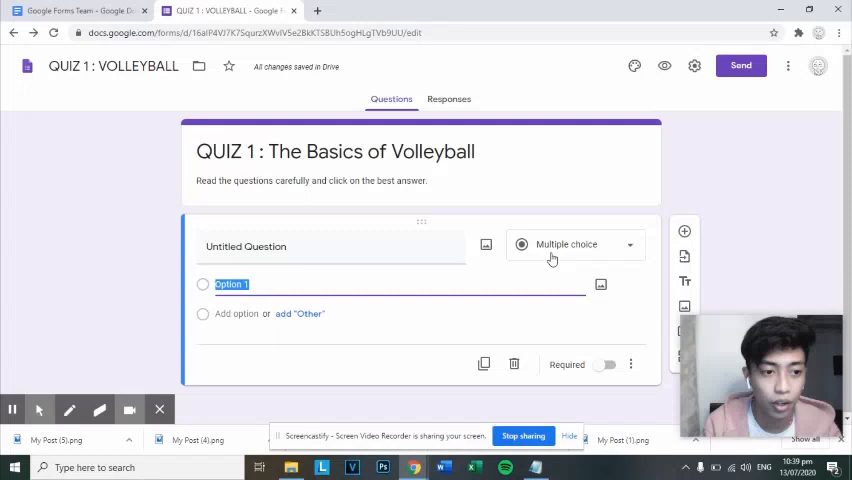
click(575, 244)
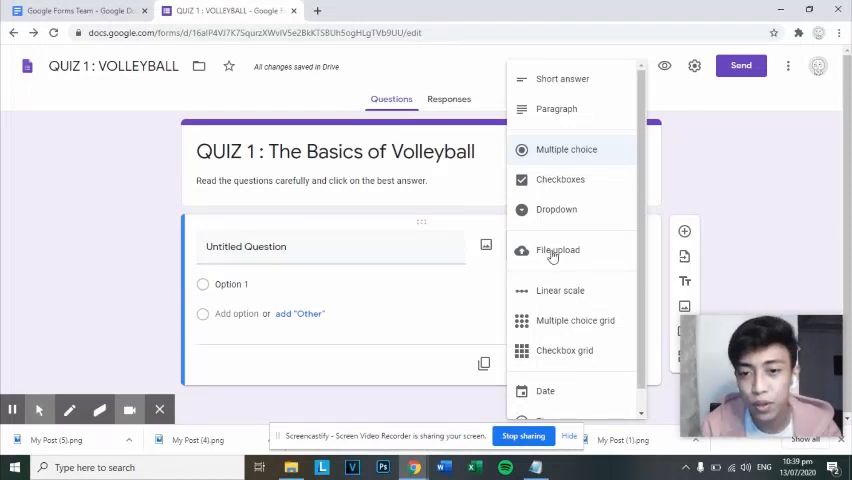
click(566, 149)
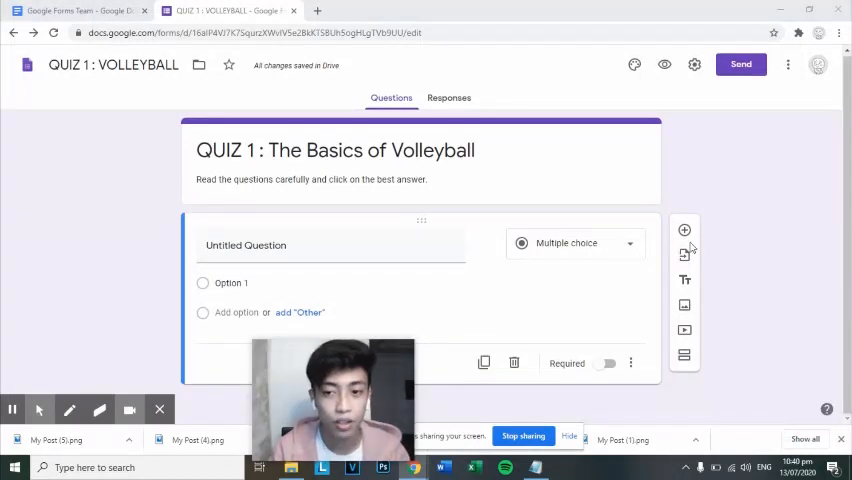
mouse_move(685, 230)
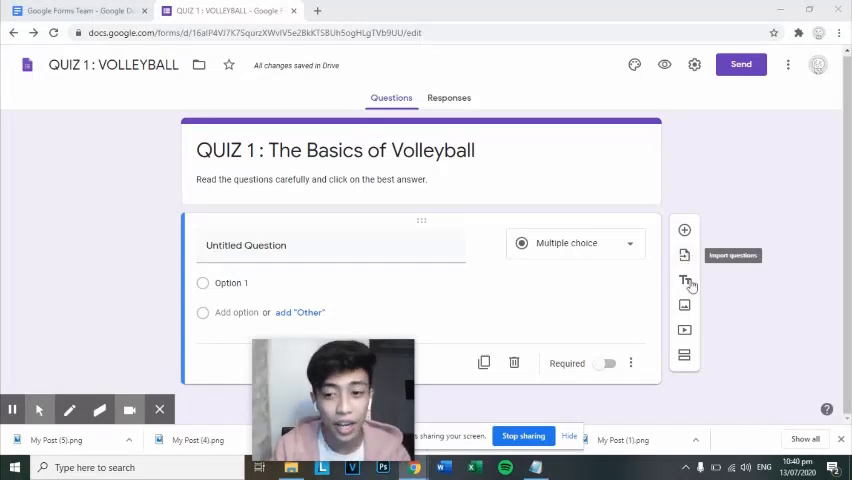
mouse_move(707, 283)
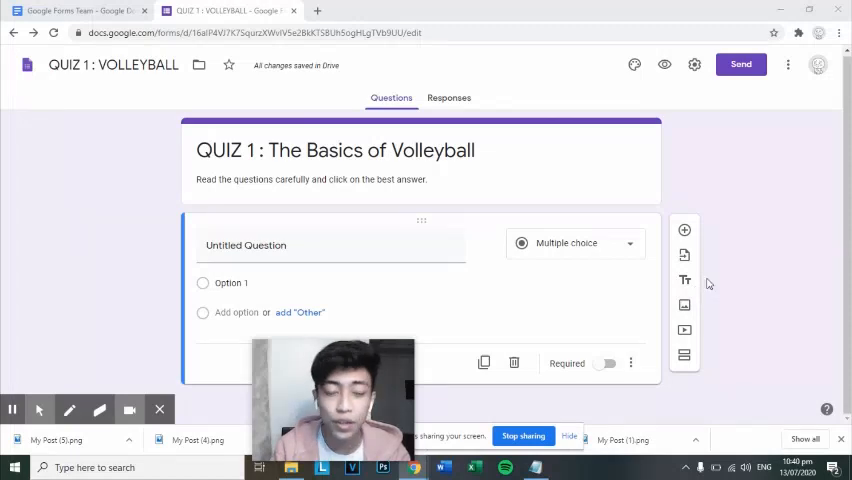
mouse_move(684, 330)
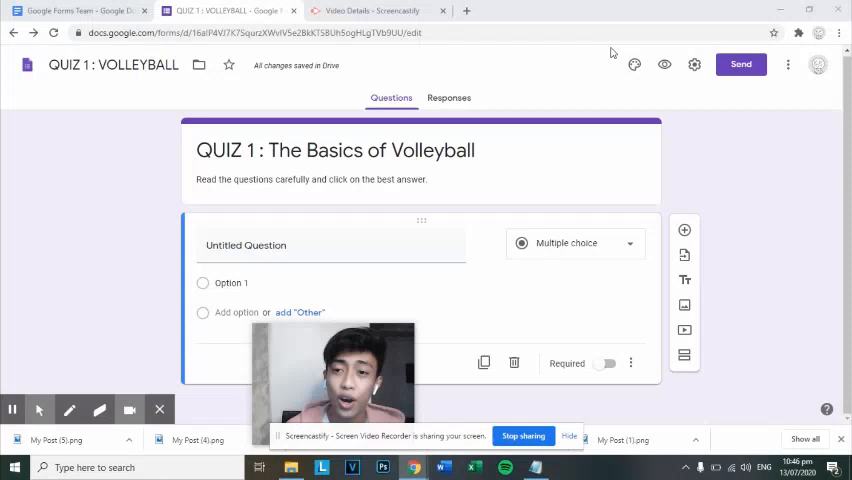
mouse_move(664, 64)
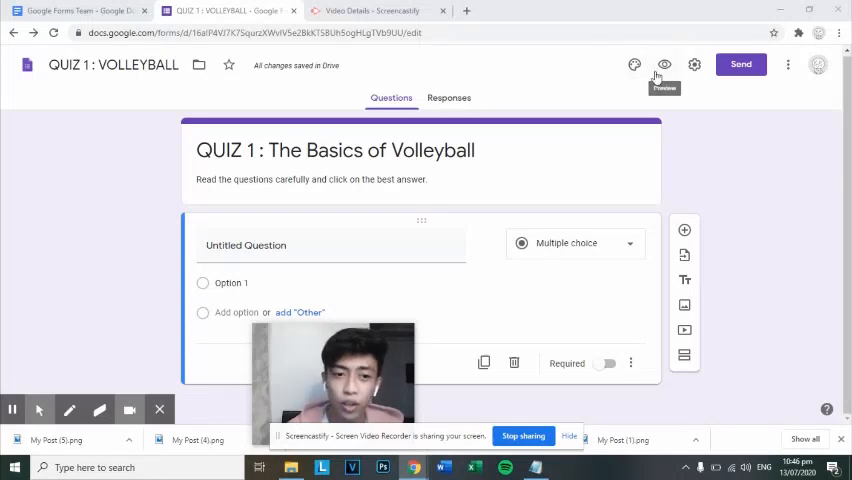
Show the form's theme options with header image, theme color and background color choices
click(634, 64)
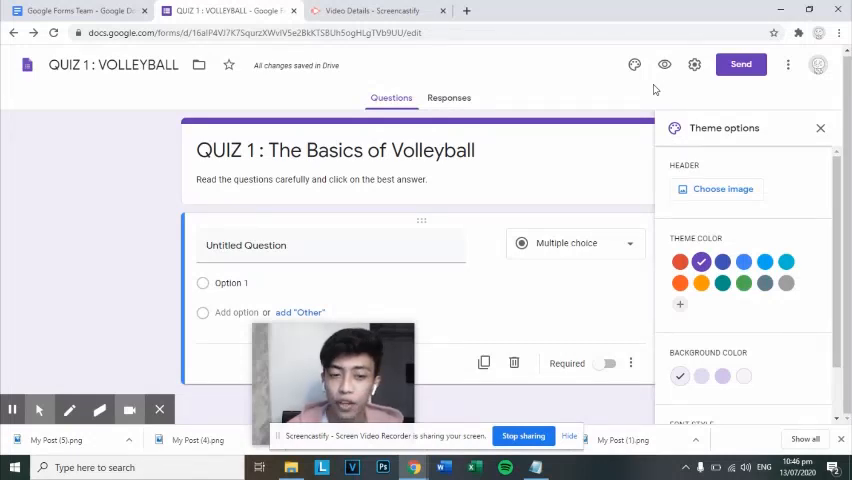
mouse_move(664, 65)
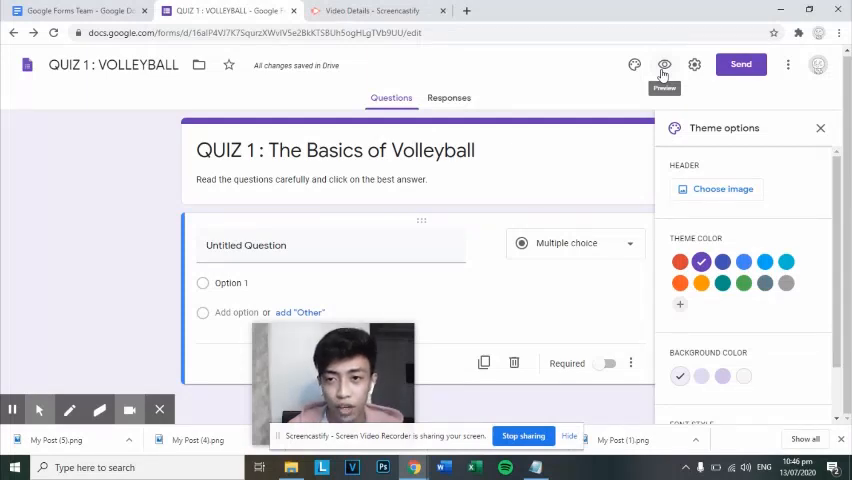
mouse_move(694, 64)
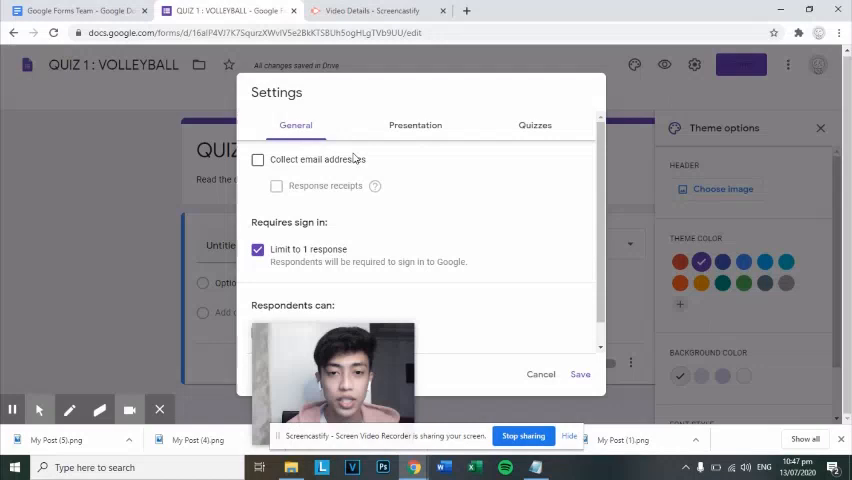
Turn on shuffled question order, hide missed questions from respondents, and save the settings
click(420, 127)
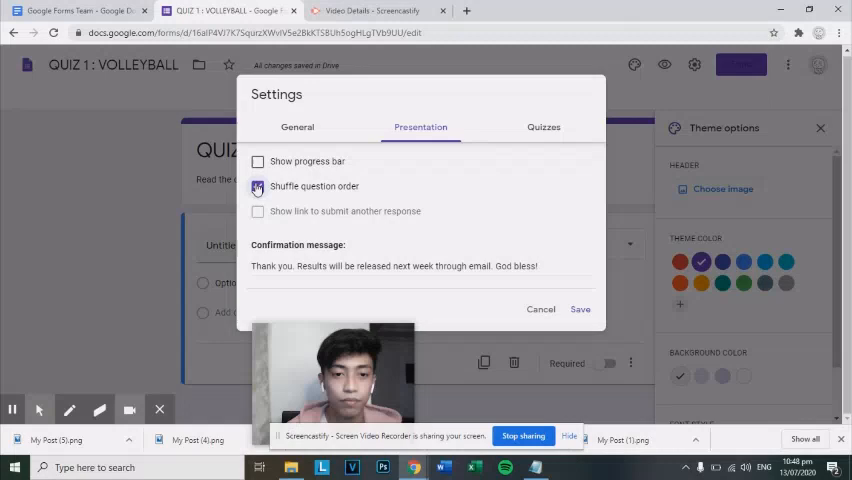
click(258, 186)
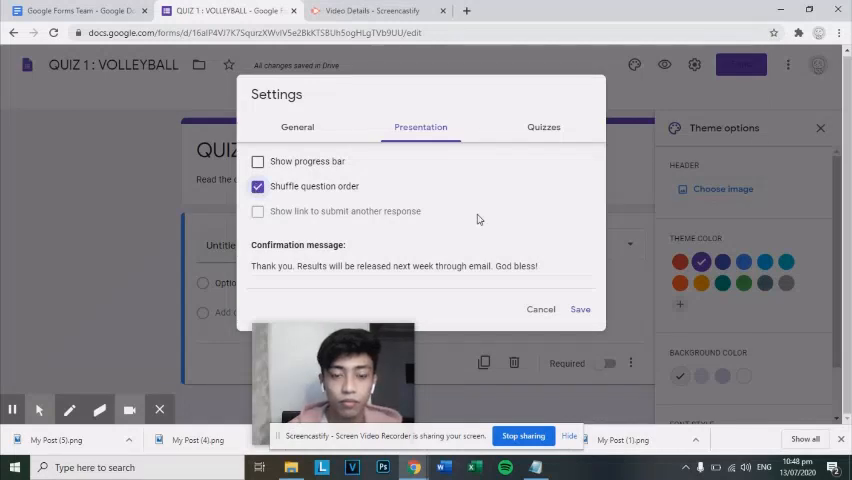
click(534, 121)
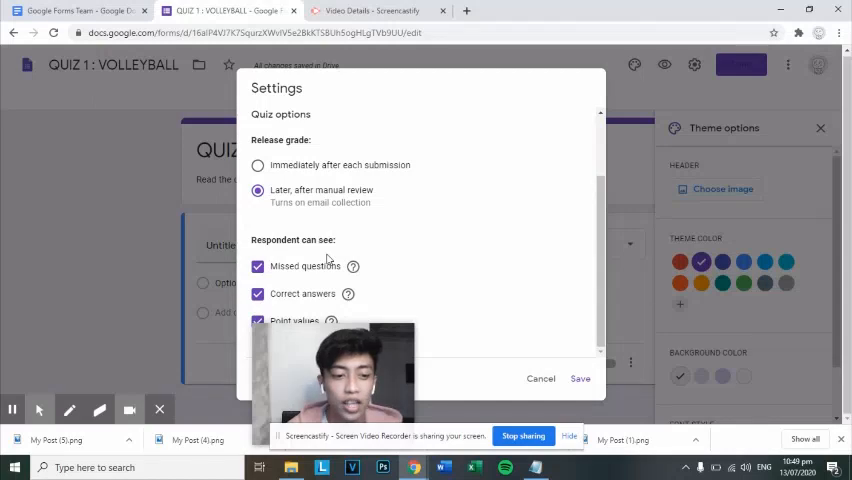
click(258, 266)
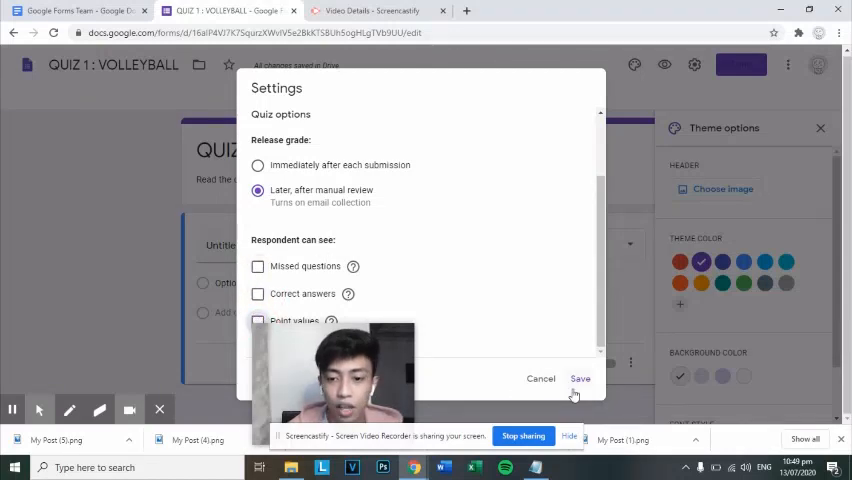
click(580, 378)
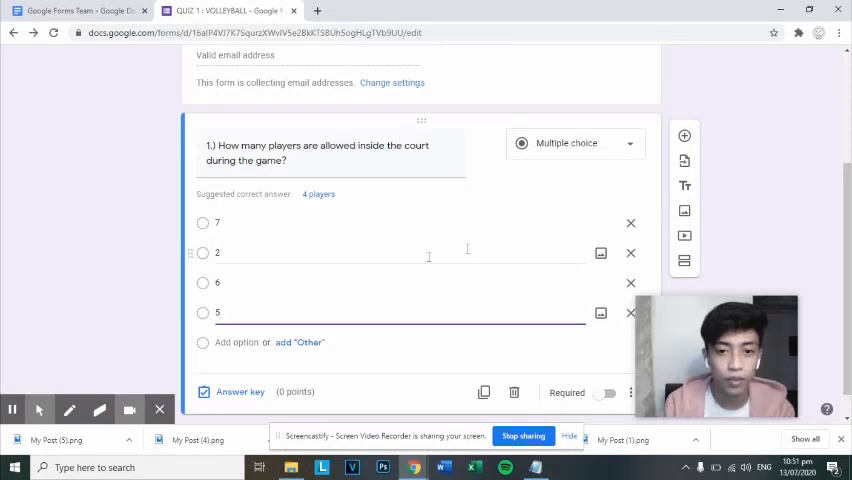
mouse_move(684, 136)
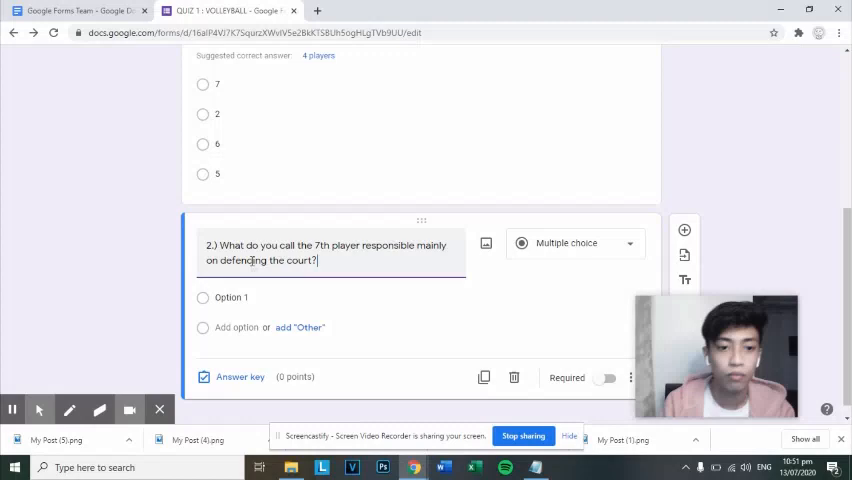
text(Libero)
text(4)
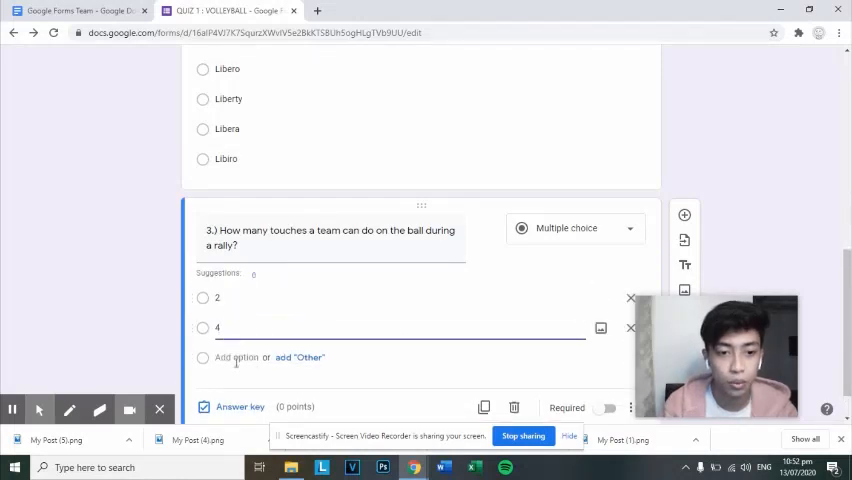
scroll(up, 3)
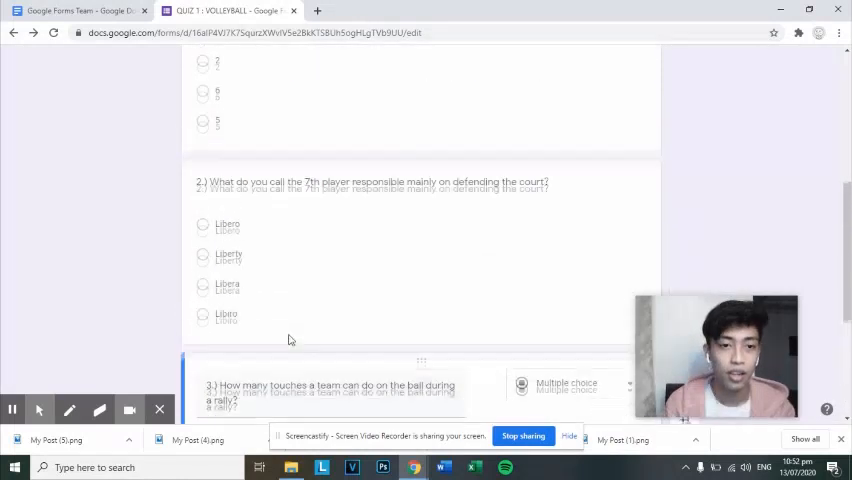
scroll(down, 3)
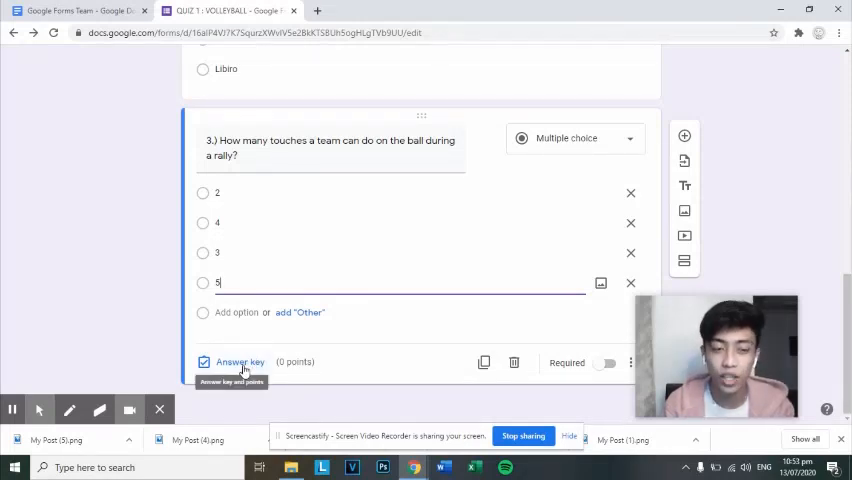
click(204, 362)
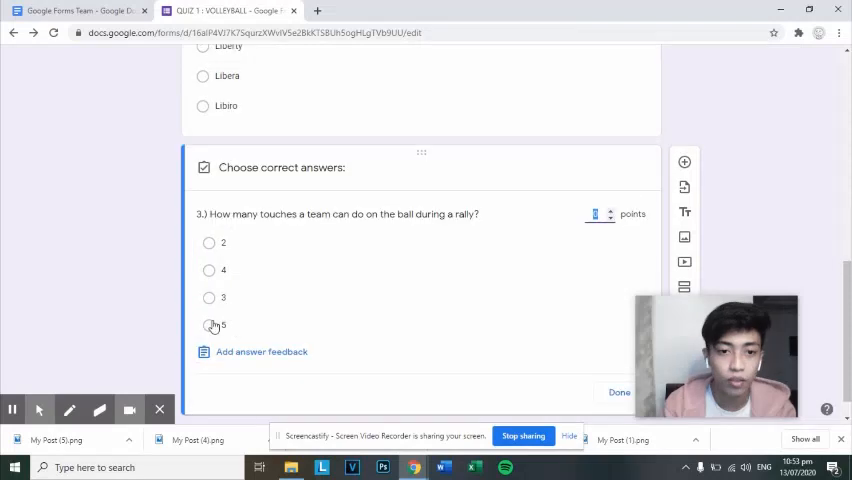
click(209, 298)
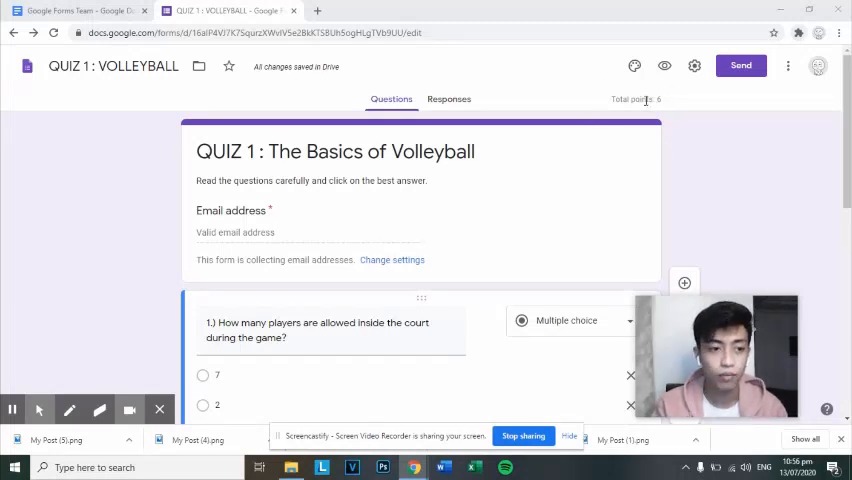
scroll(down, 3)
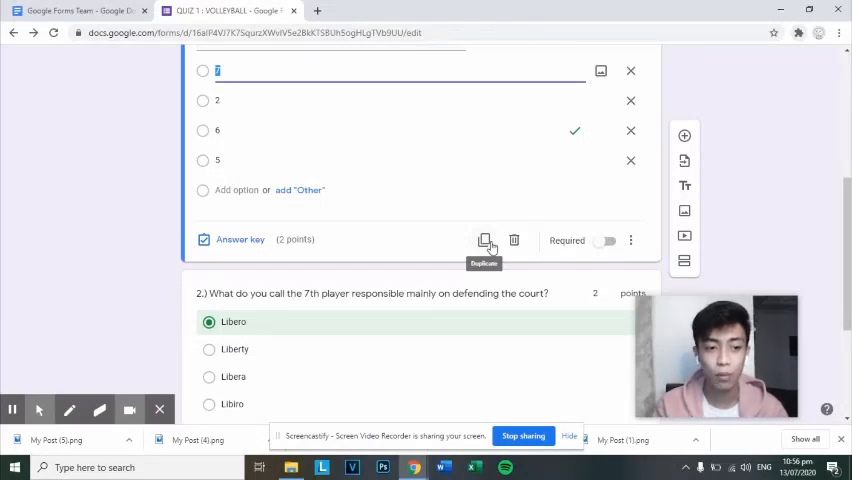
mouse_move(534, 247)
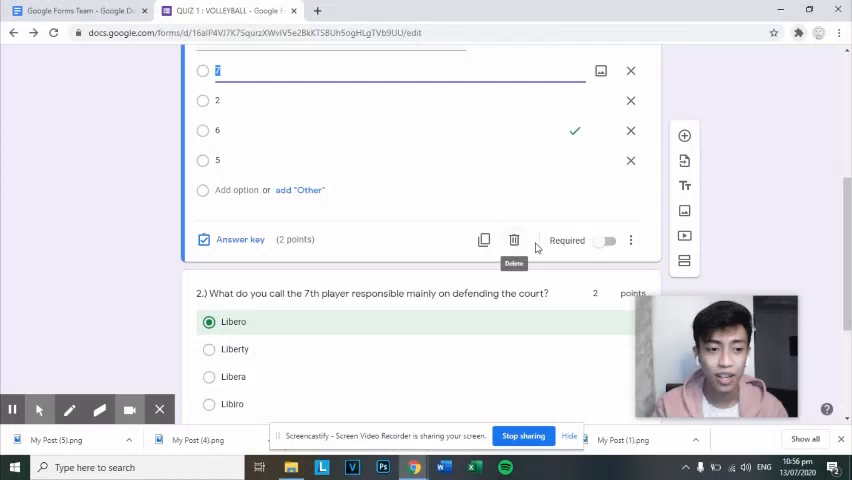
mouse_move(570, 240)
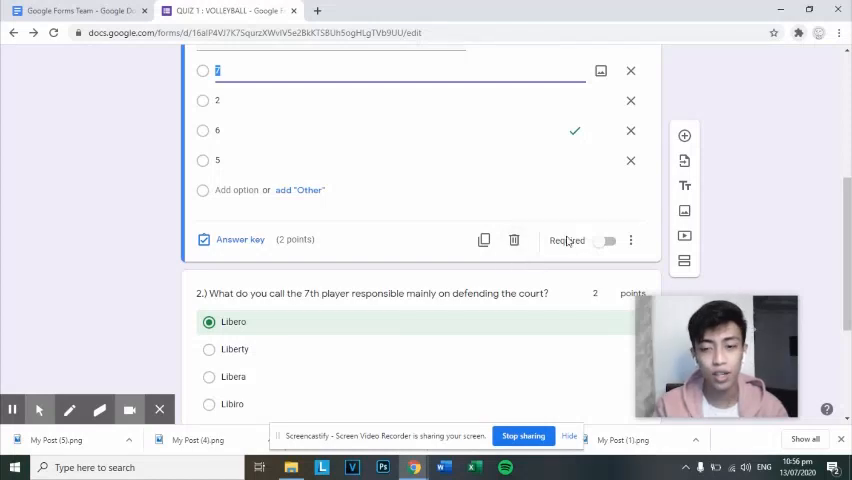
click(604, 241)
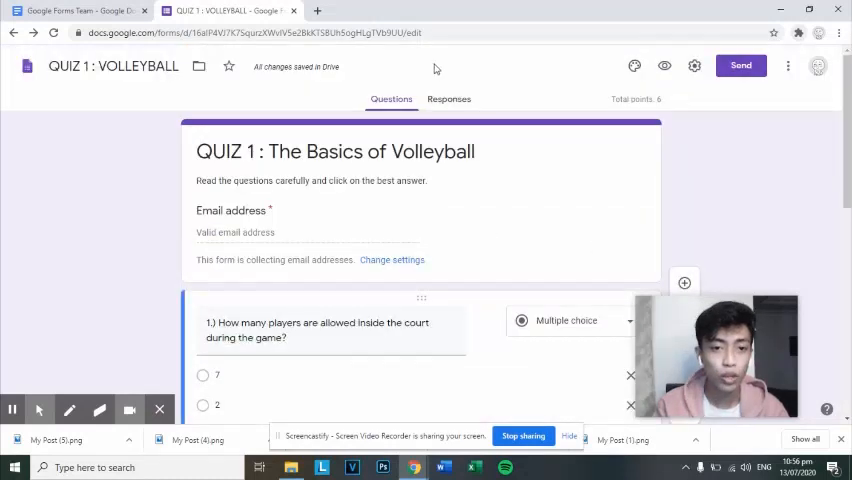
click(453, 99)
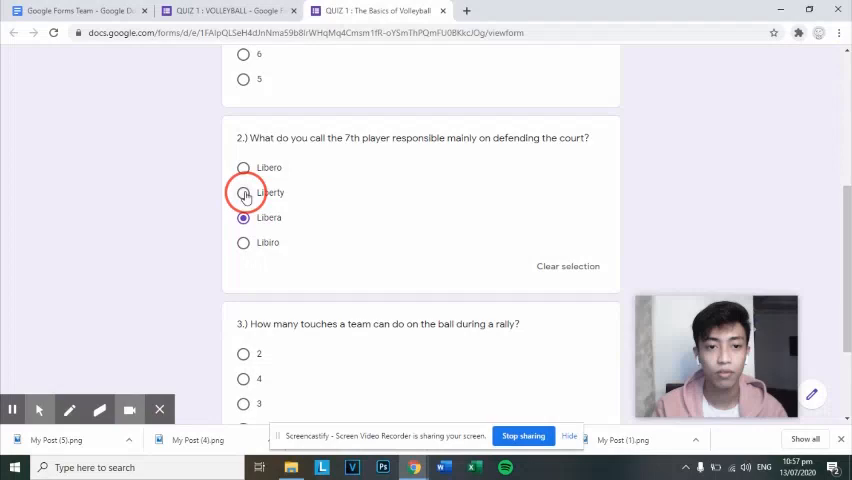
Check the Volleyball quiz's empty Responses tab and bring up the Send form dialog
click(228, 10)
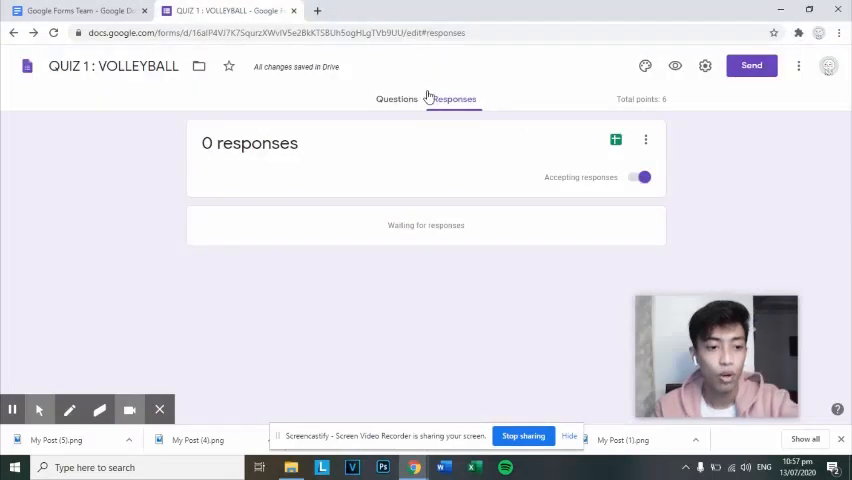
click(751, 65)
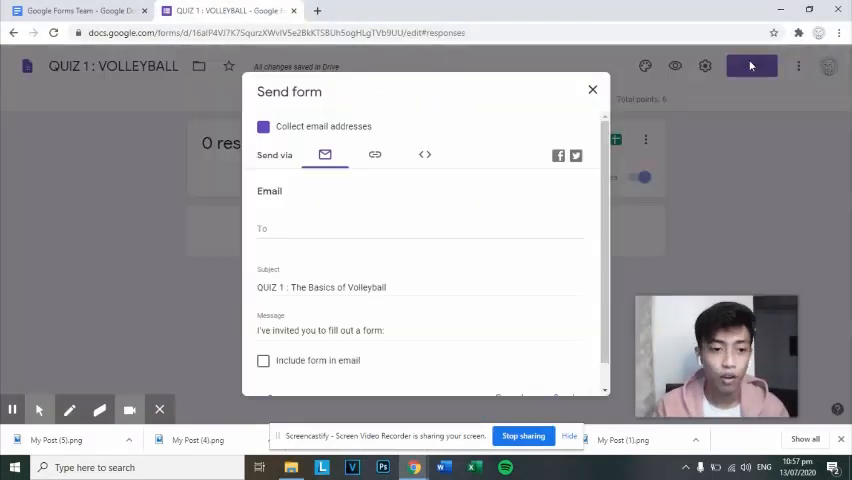
click(263, 126)
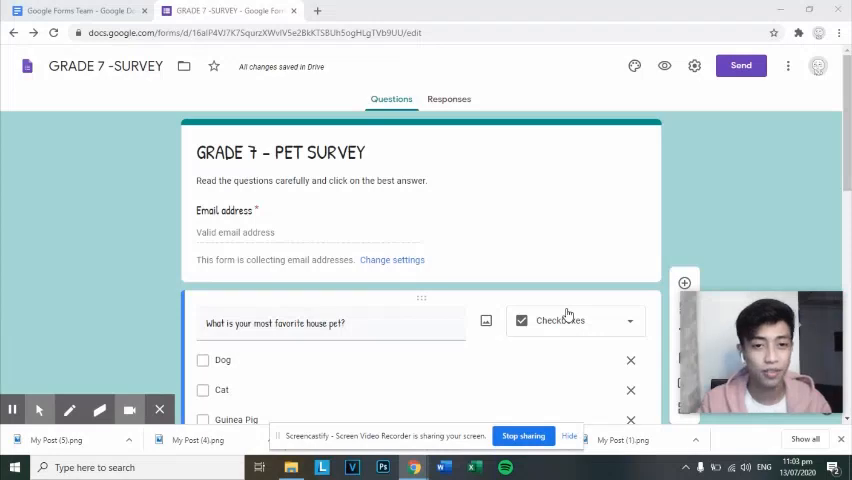
Open the Pet Survey's theme options, scroll down, and select an option in the panel
click(634, 66)
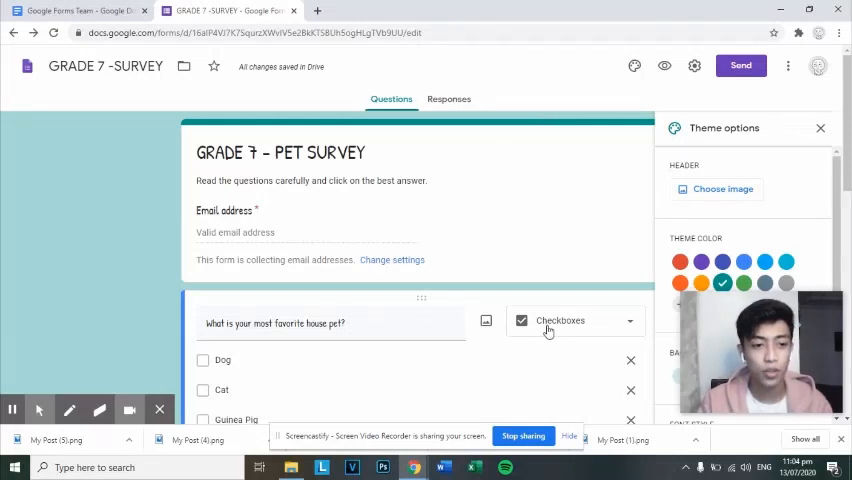
scroll(down, 3)
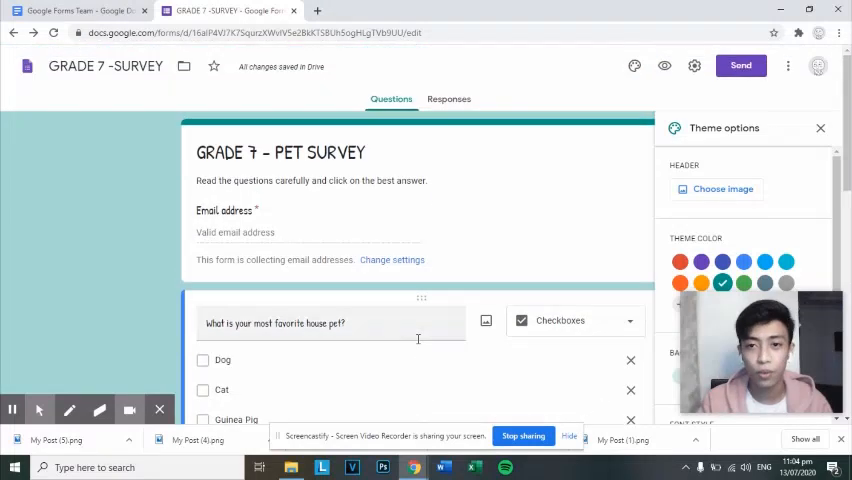
click(243, 204)
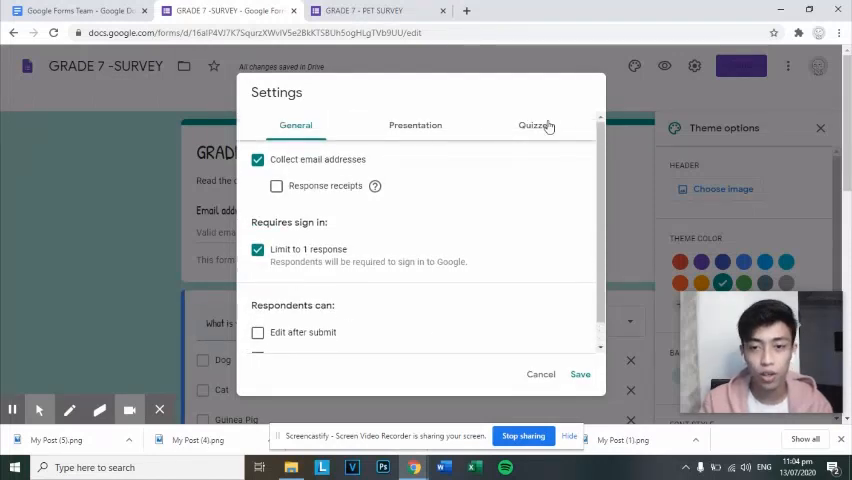
Browse the Pet Survey's Quizzes, Presentation and General settings tabs
click(535, 121)
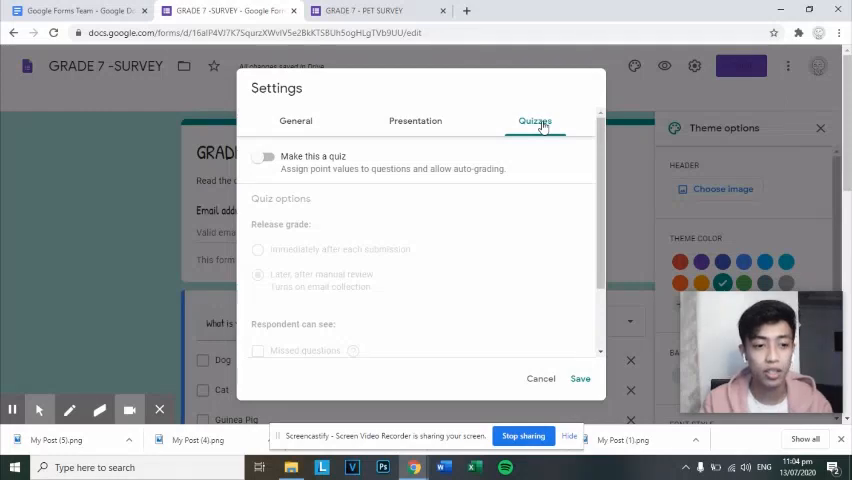
click(420, 126)
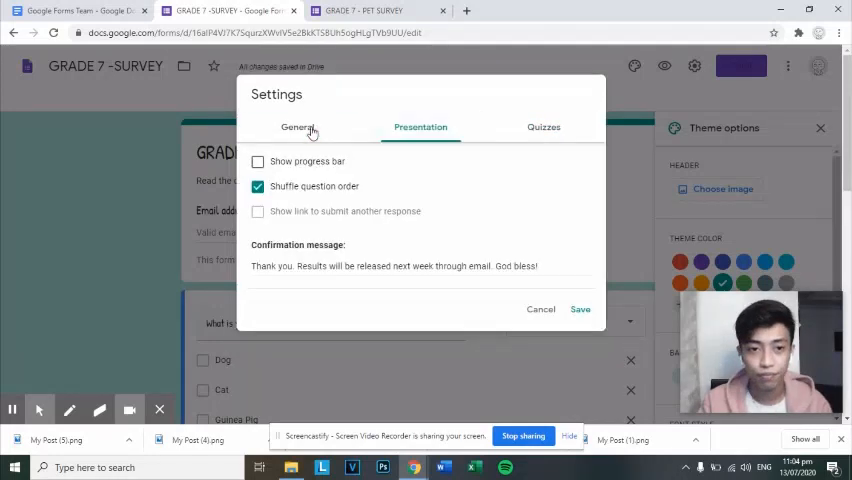
click(741, 66)
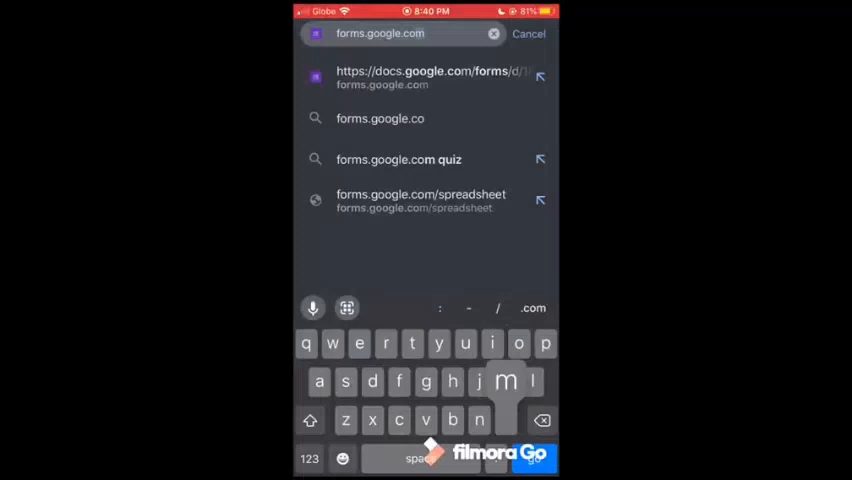
Go to Google Forms on the phone and set the first question to Short answer
click(426, 77)
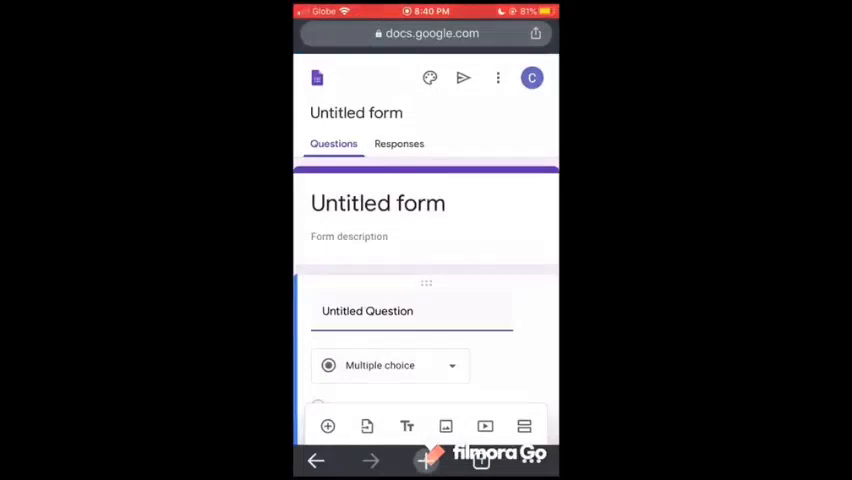
scroll(down, 3)
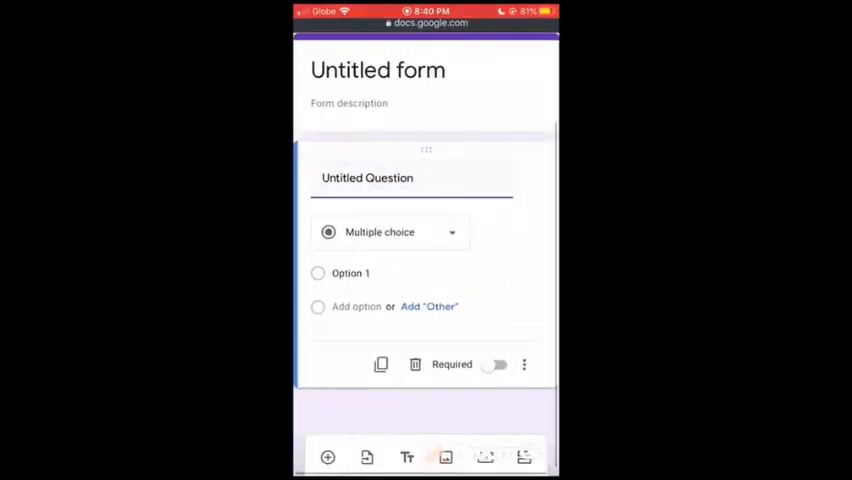
click(390, 231)
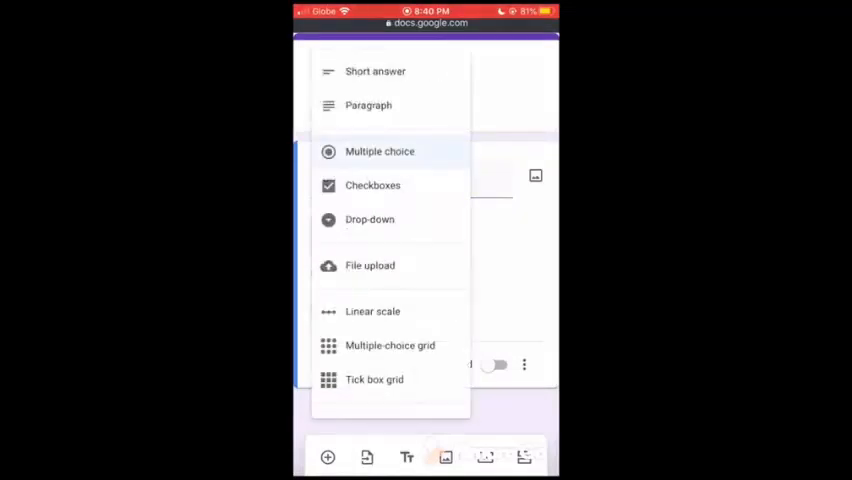
click(375, 71)
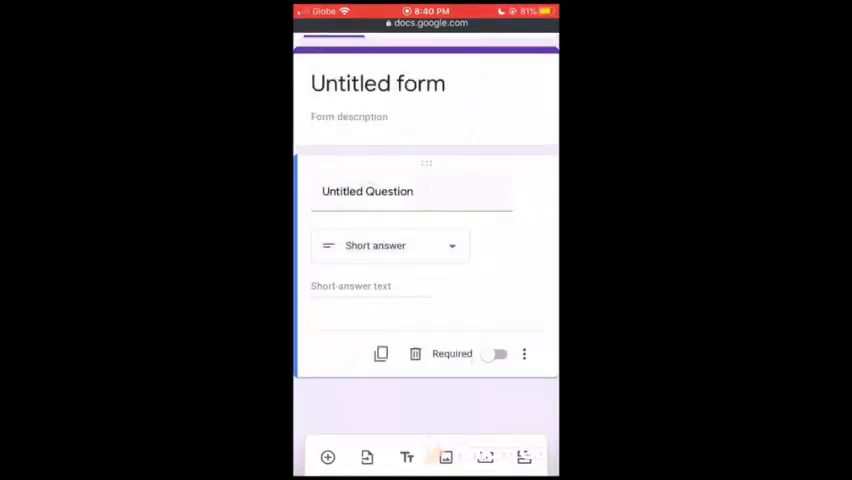
Enter 'What is electronics?' and the most-commonly-used-conductor question text
click(390, 245)
text(What is electron)
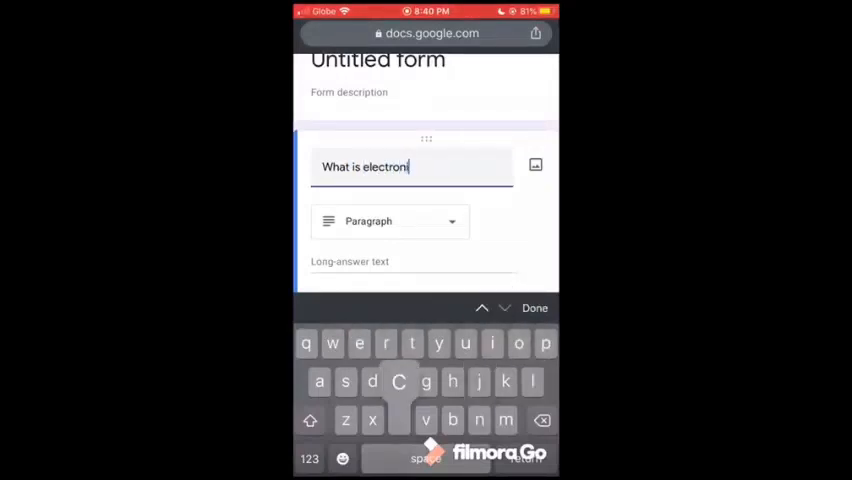
text(ics?)
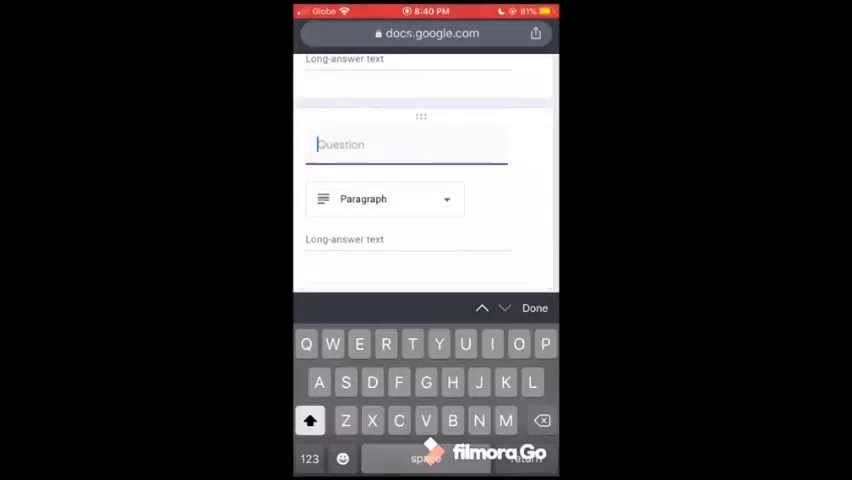
text(What is the most)
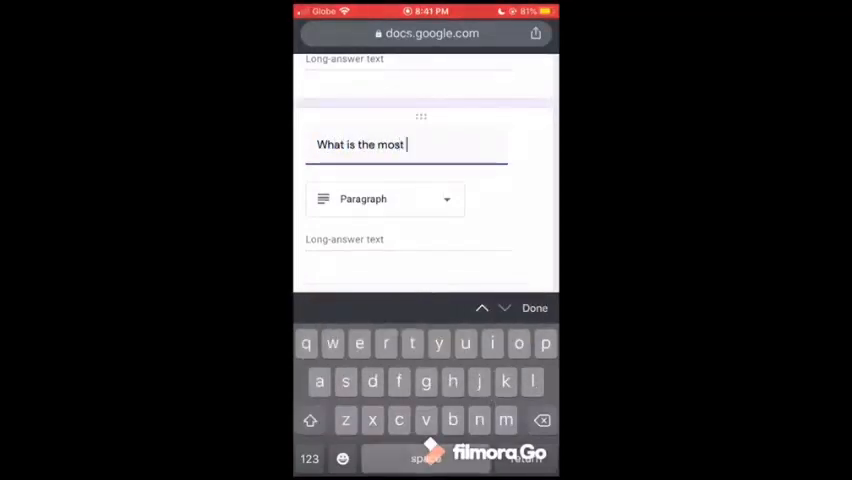
text(commonly)
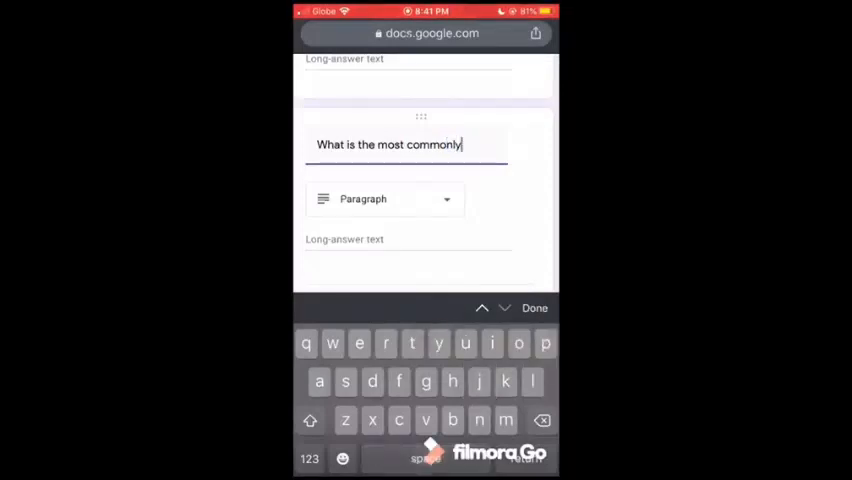
text(used conduc)
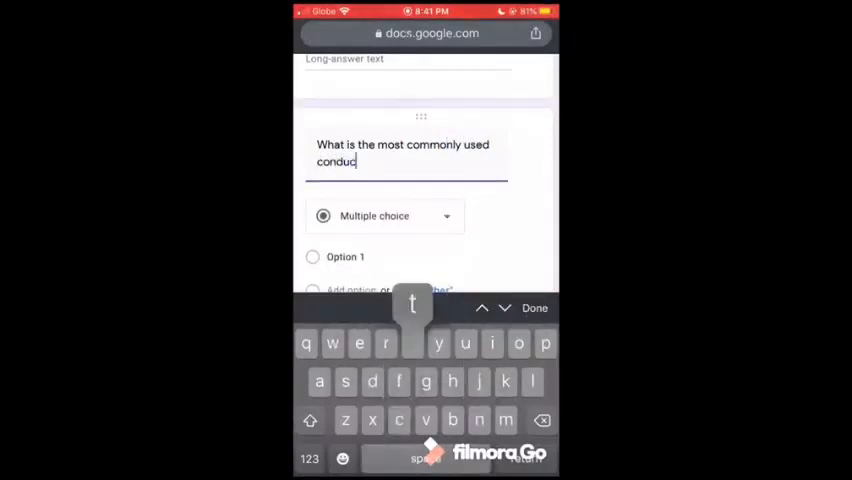
text(tor?)
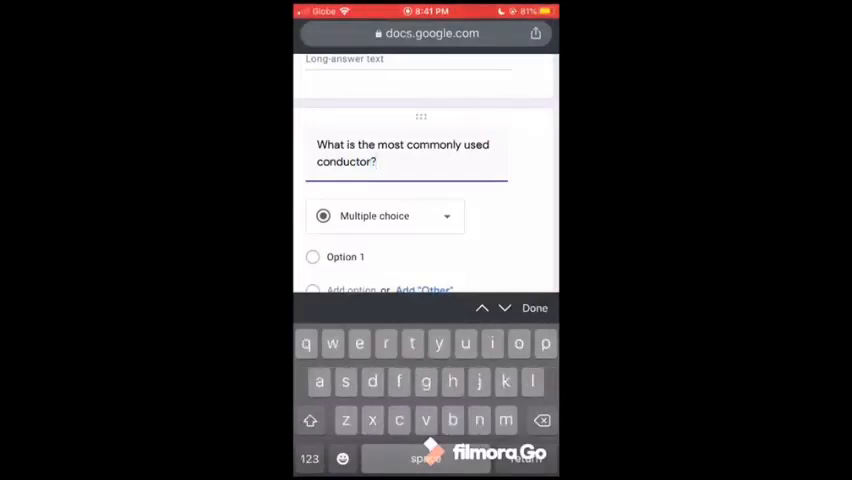
click(535, 307)
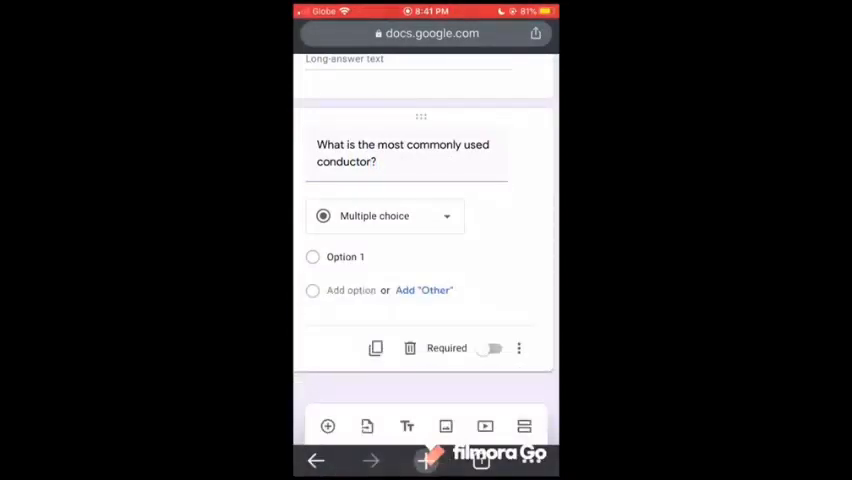
Make the conductor question short answer and mark both questions required
click(384, 215)
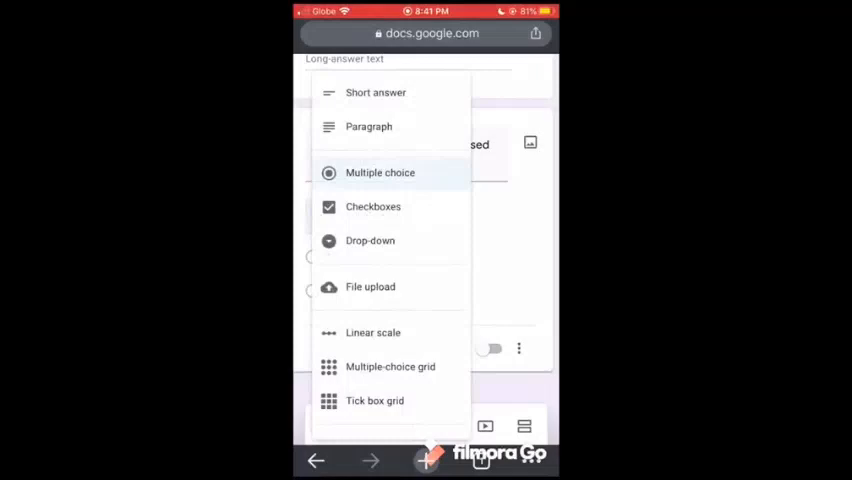
click(375, 92)
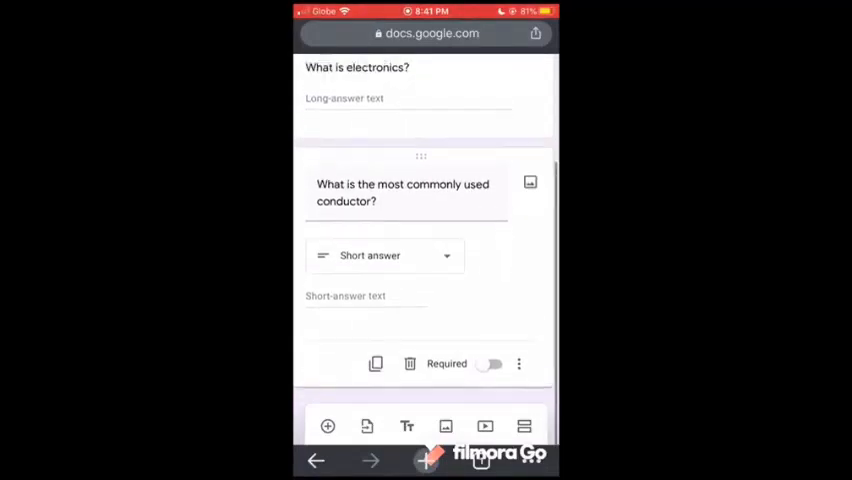
click(491, 376)
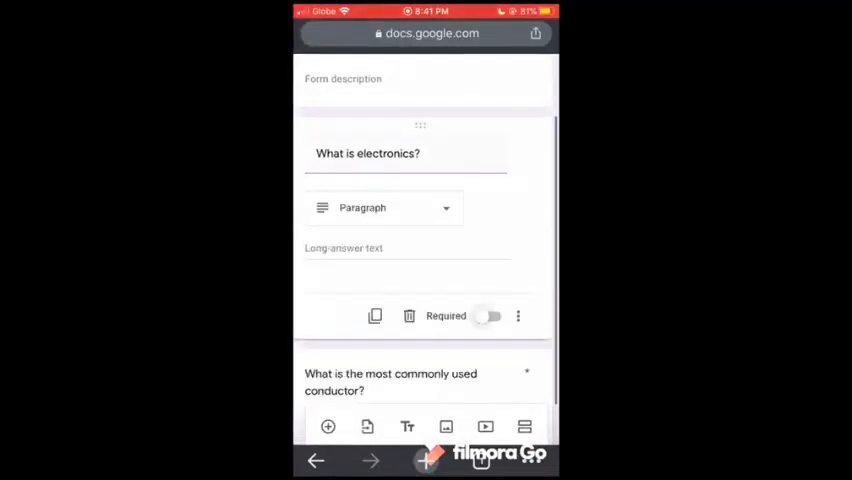
click(488, 316)
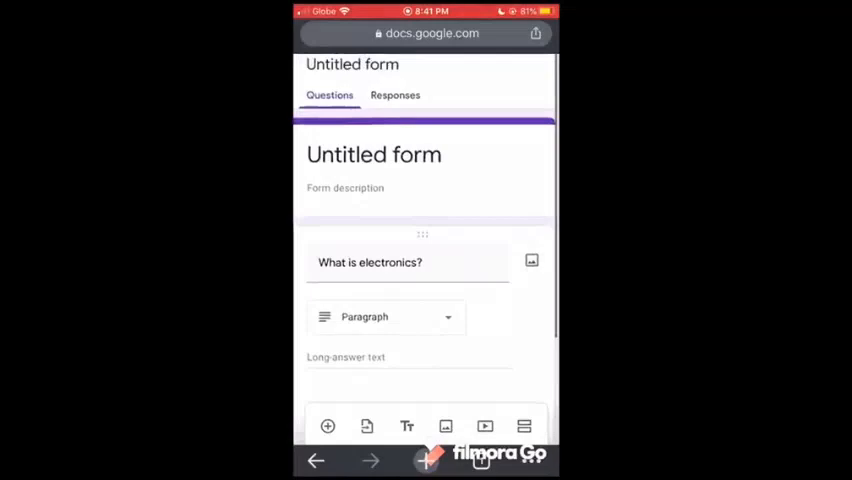
Switch on Make this a quiz in the form settings and save it
click(537, 33)
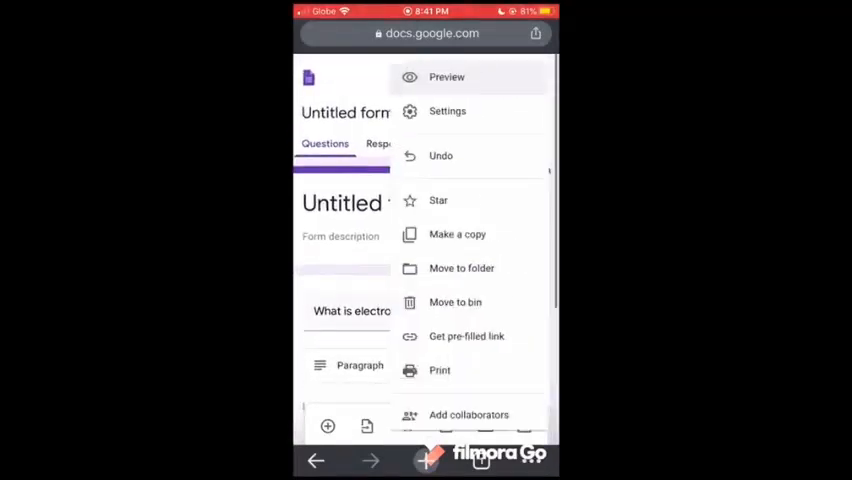
click(447, 111)
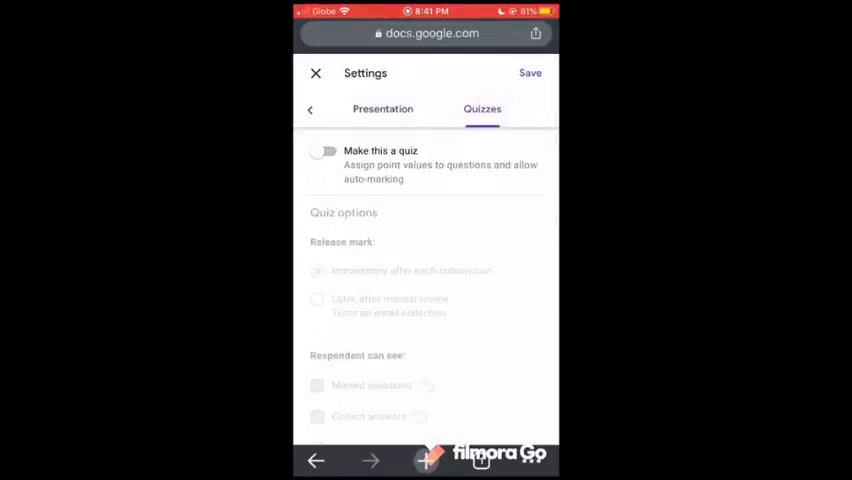
click(323, 151)
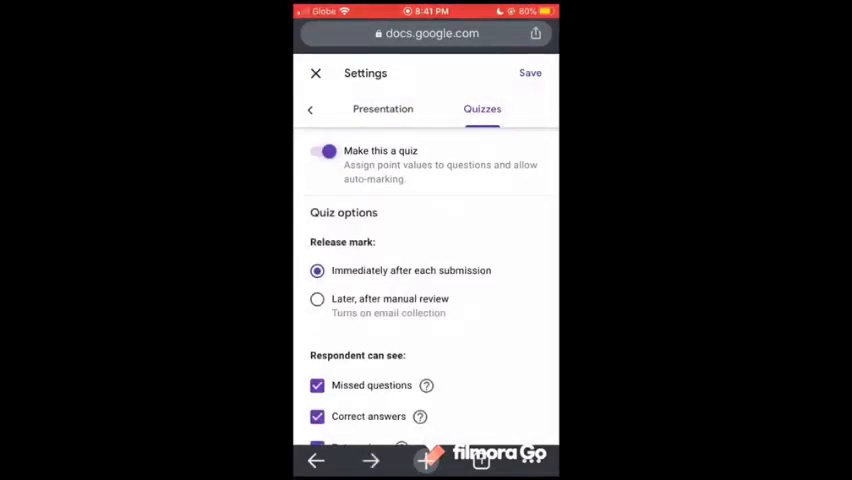
click(315, 73)
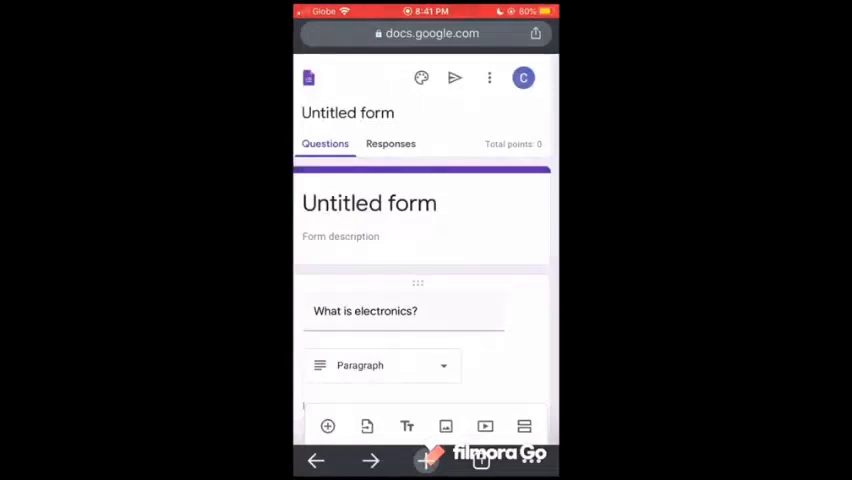
click(369, 203)
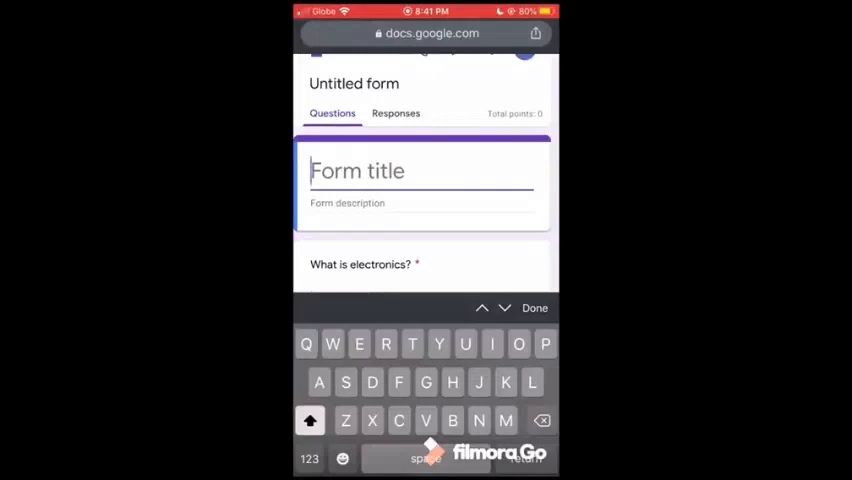
Title the form 'Quiz' and give the electronics question 5 points
text(Quiz)
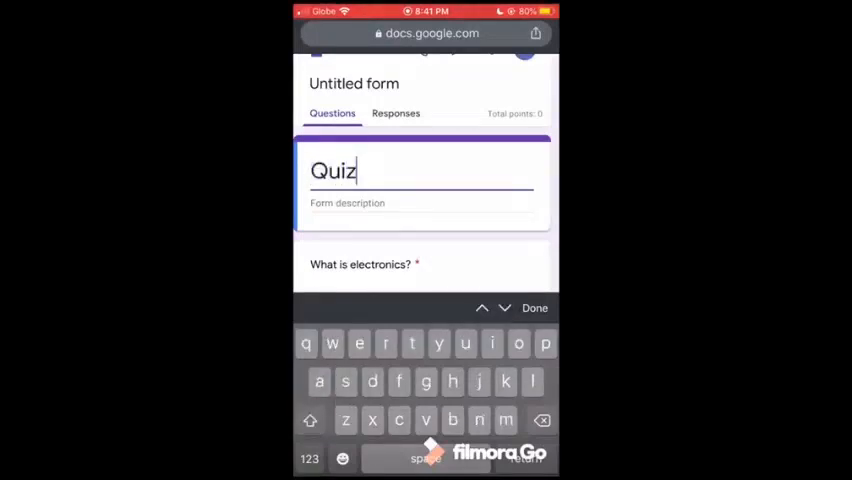
click(534, 308)
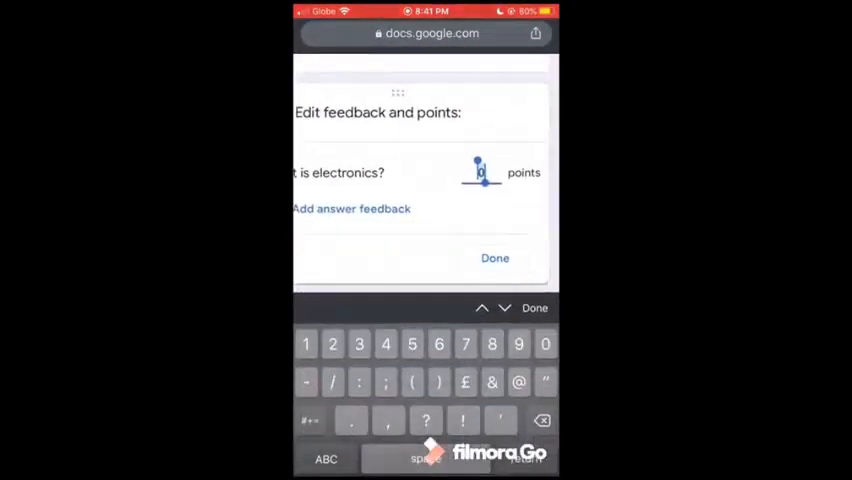
text(5)
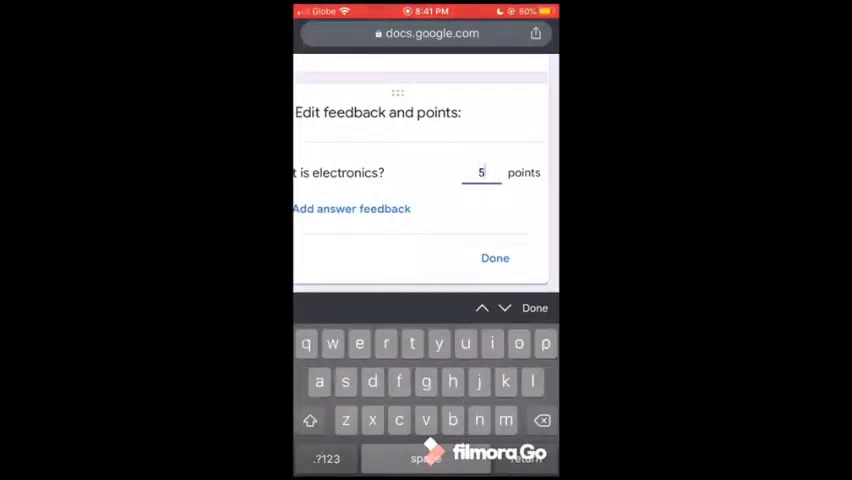
click(495, 258)
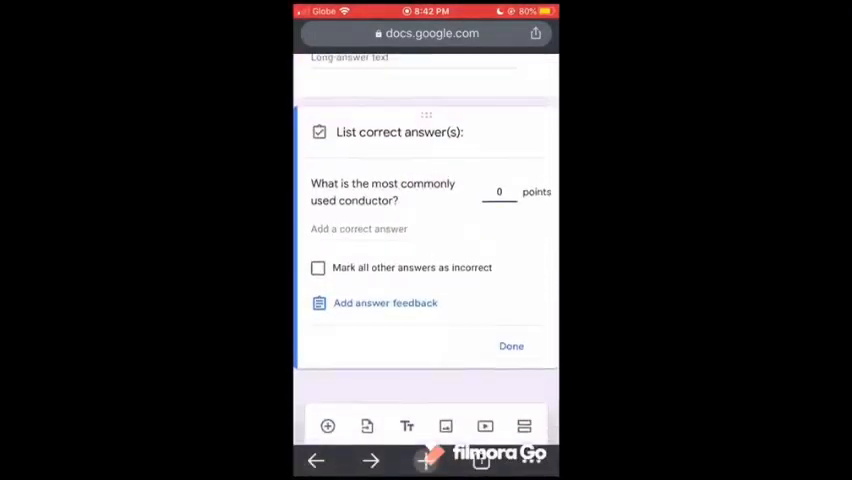
Give the conductor question 2 points and enter its correct answer ('Copp…')
click(499, 192)
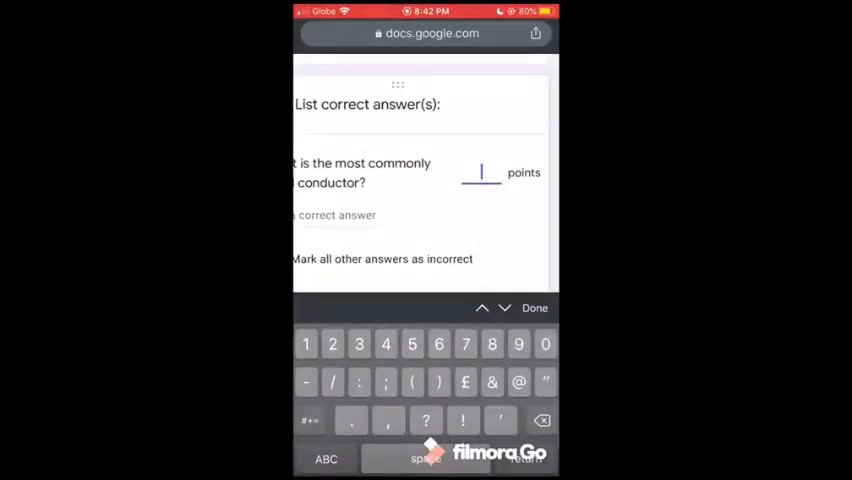
text(2)
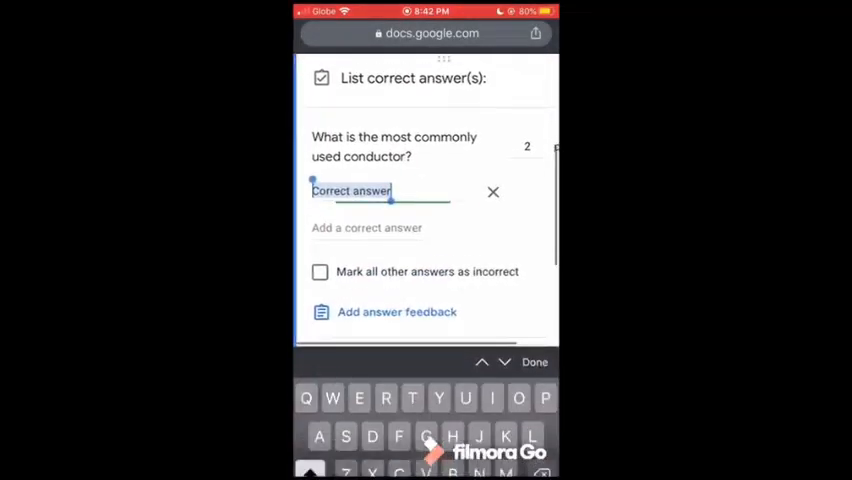
text(Copp)
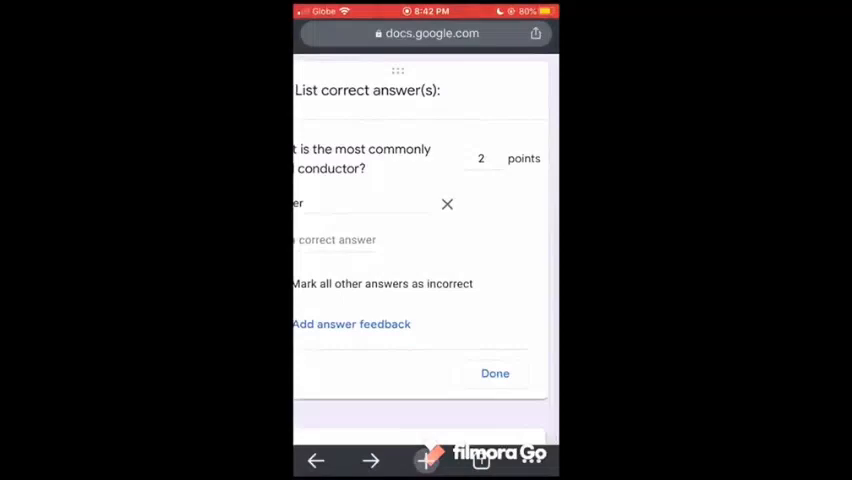
click(494, 373)
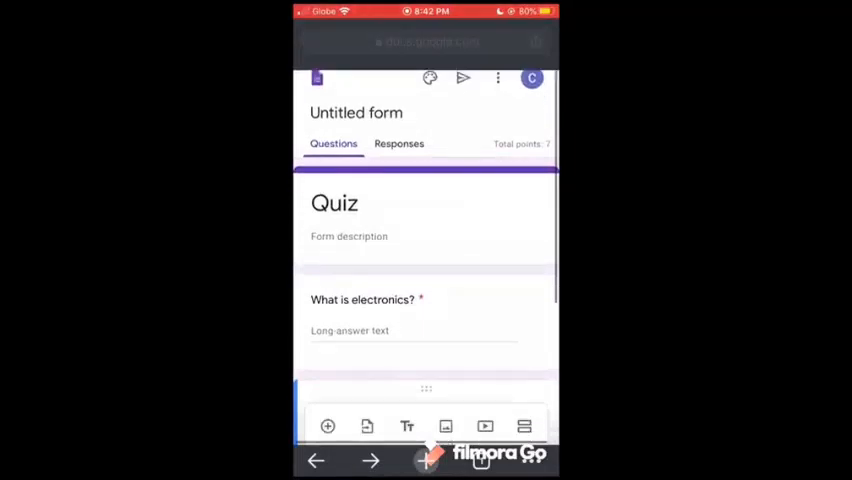
Choose Preview from the more-options menu to view the electronics quiz
click(497, 78)
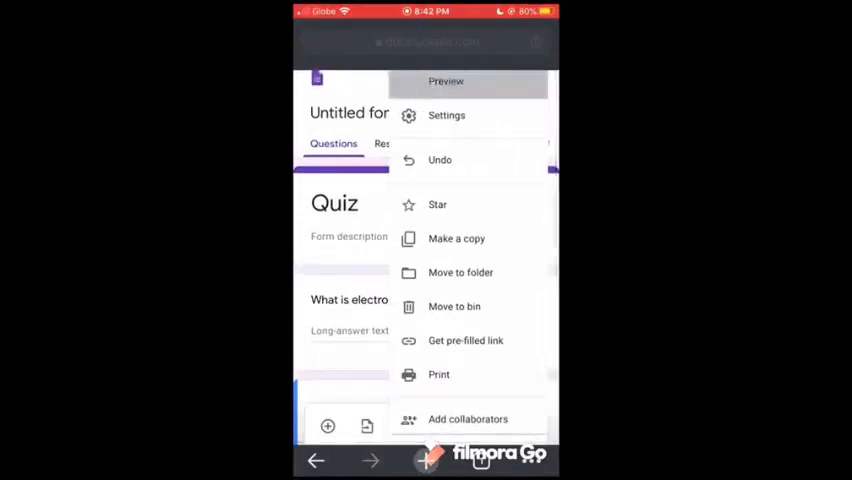
click(446, 81)
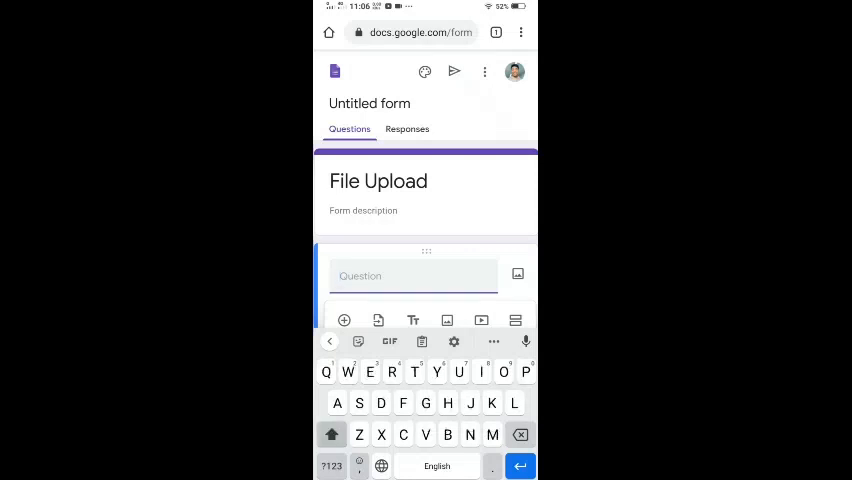
Create the 'Story Book Cover' upload question accepting one document up to 1 GB, and preview it
text(Story B)
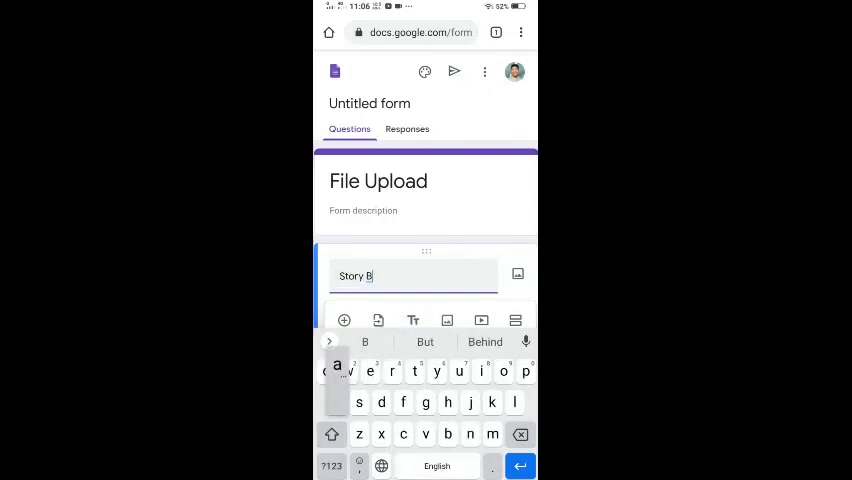
text(ac)
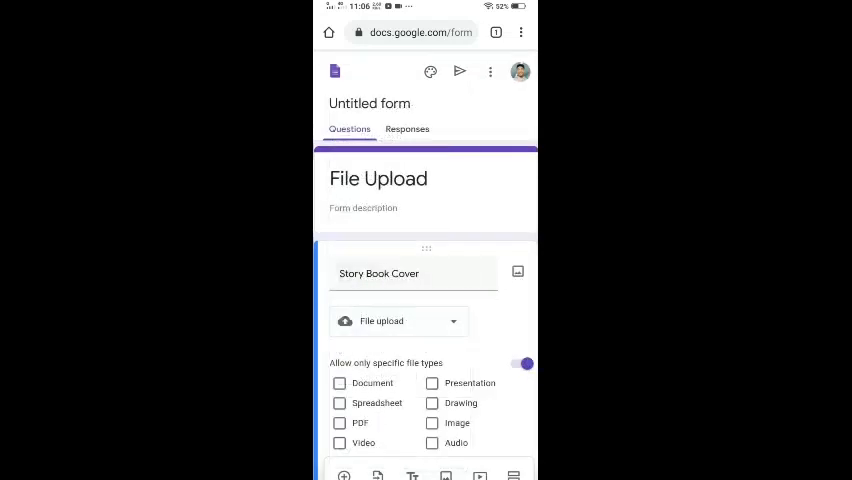
scroll(down, 3)
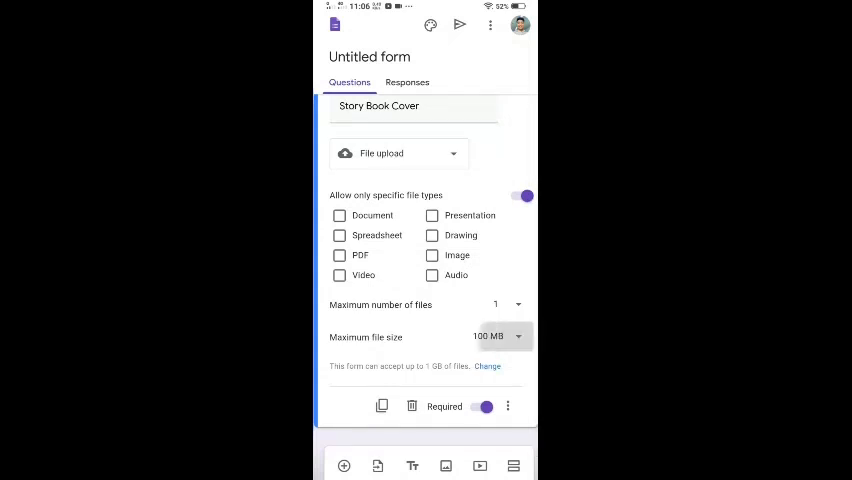
click(490, 336)
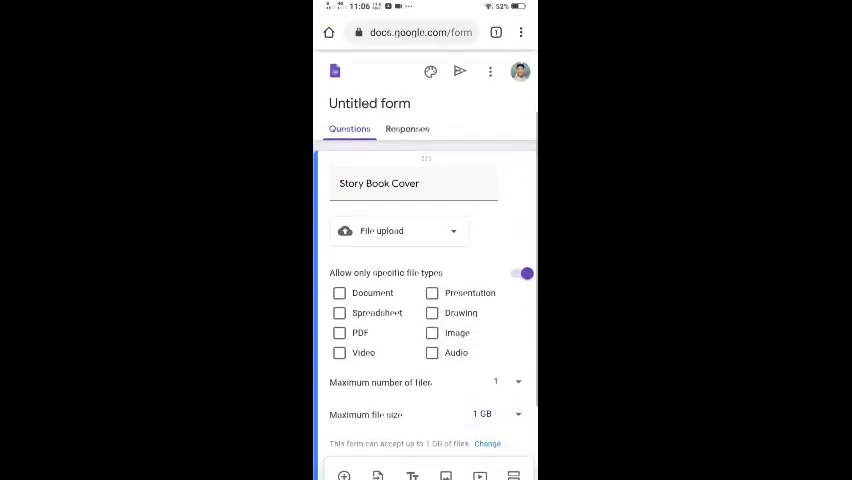
click(339, 293)
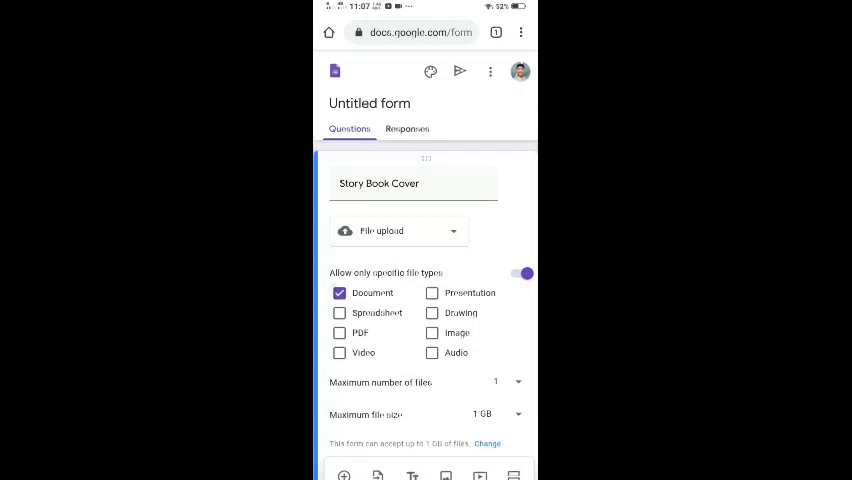
scroll(down, 3)
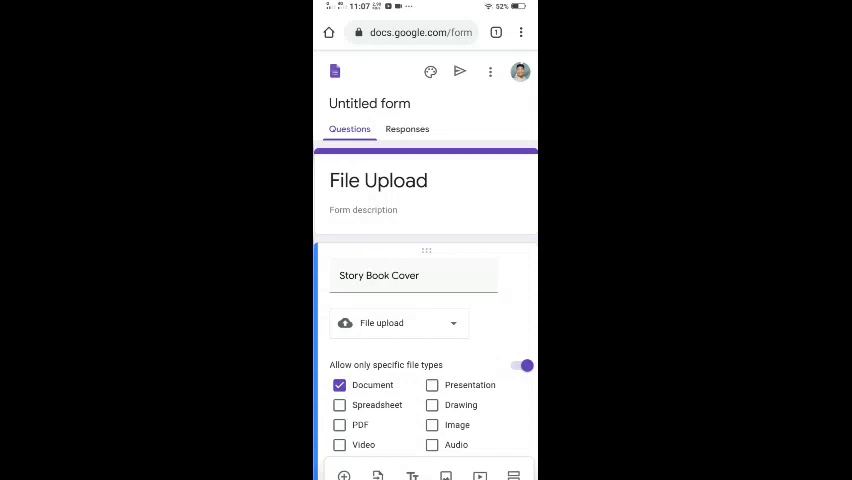
click(519, 71)
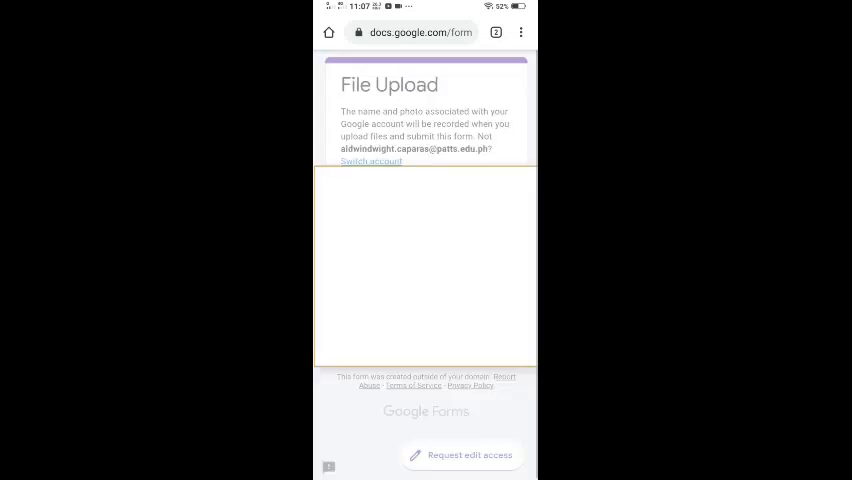
Attach crash_log_2.txt from the phone's Download folder and upload it
click(425, 265)
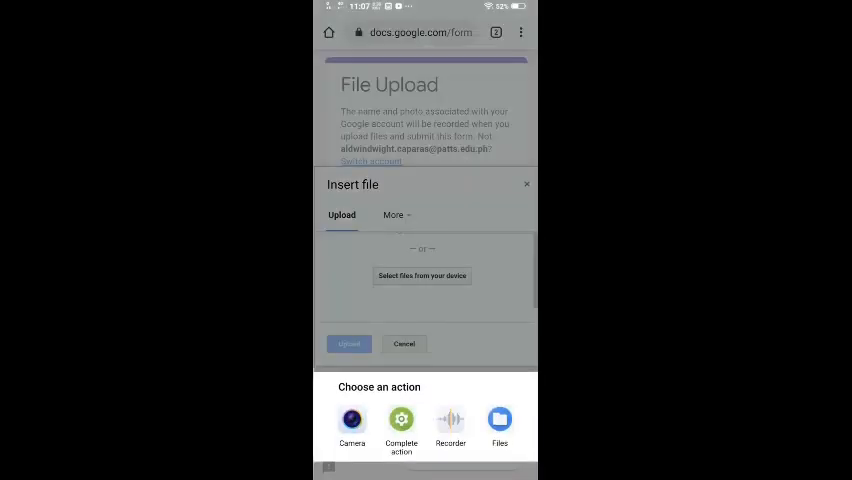
click(499, 420)
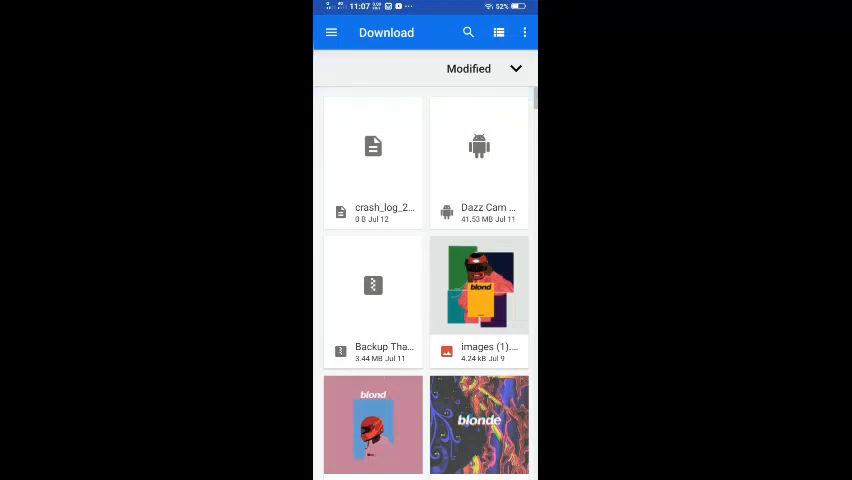
click(330, 32)
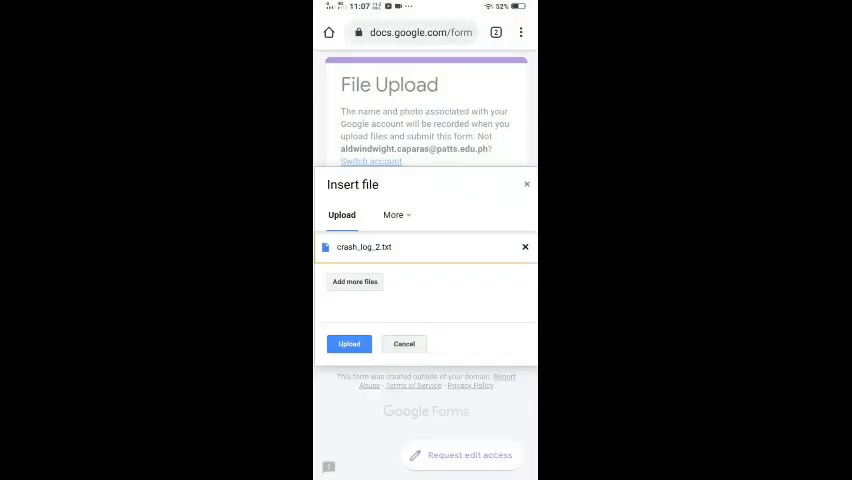
click(348, 343)
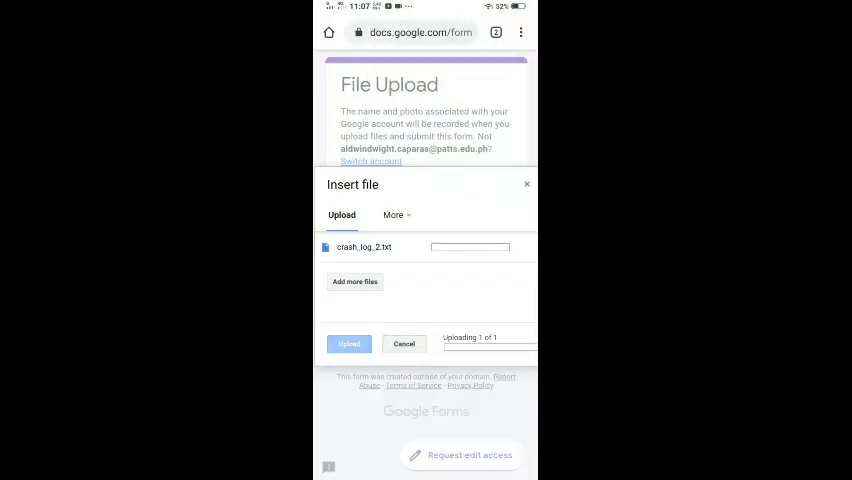
click(349, 343)
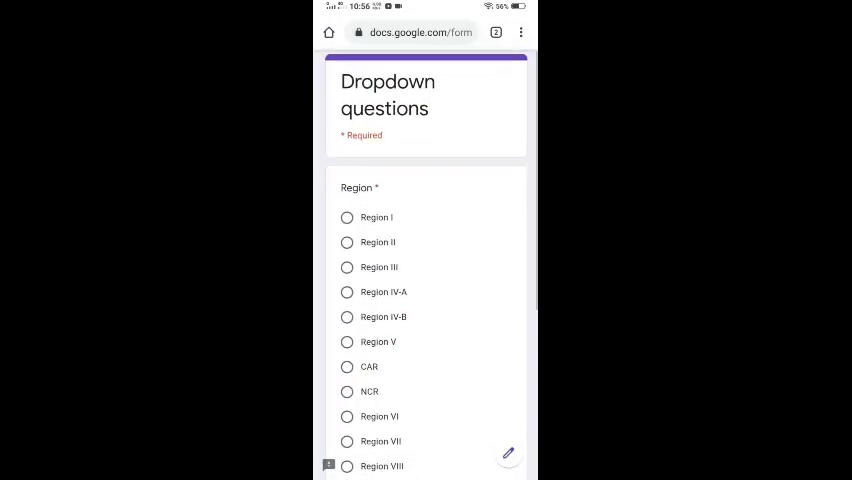
Change the Region question's type to Dropdown and check the region list
scroll(down, 3)
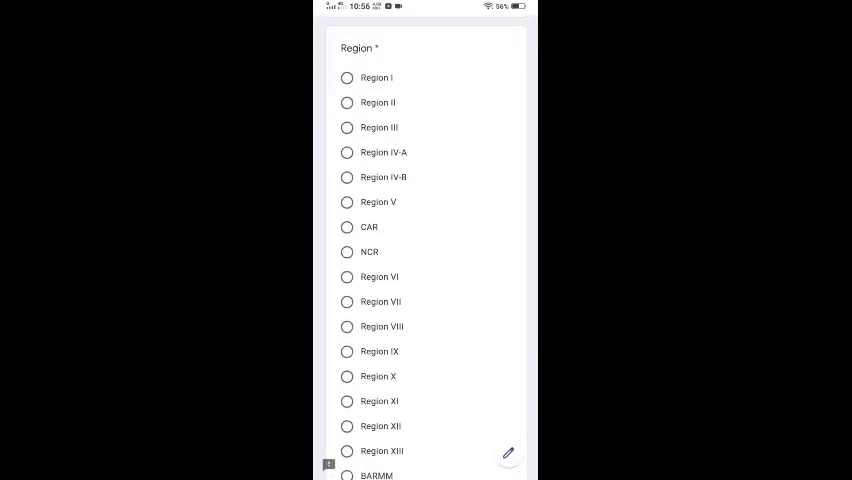
scroll(down, 3)
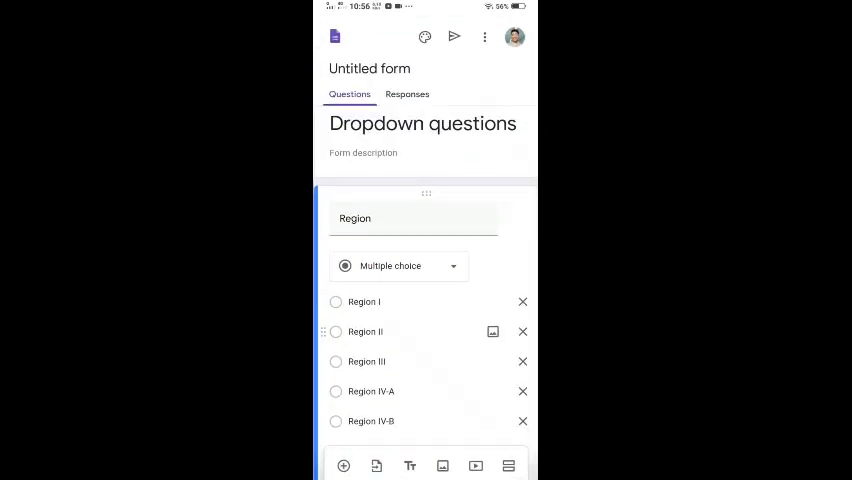
click(398, 265)
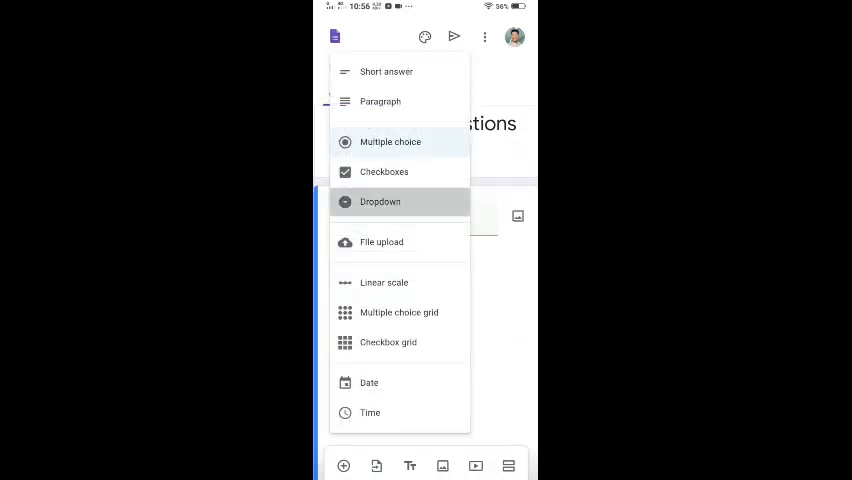
click(380, 201)
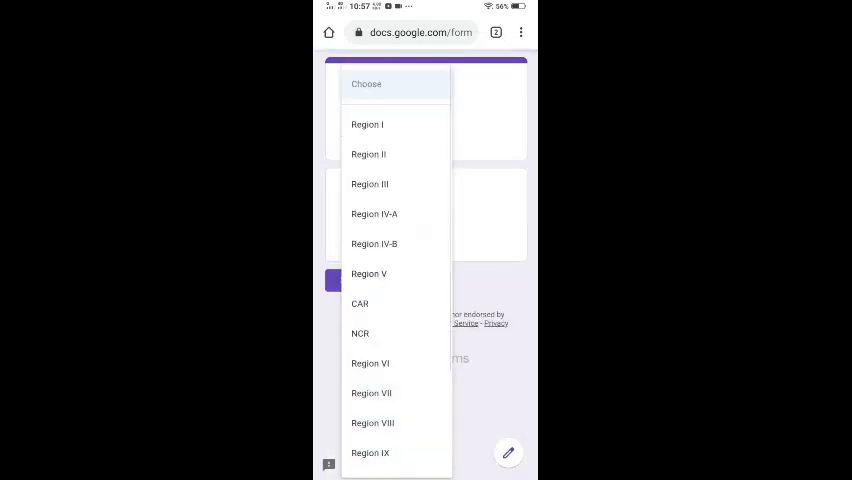
scroll(down, 3)
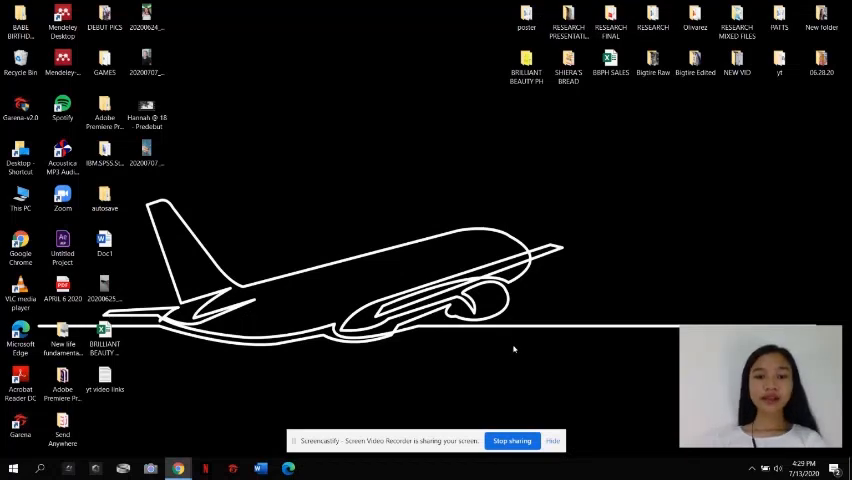
mouse_move(502, 344)
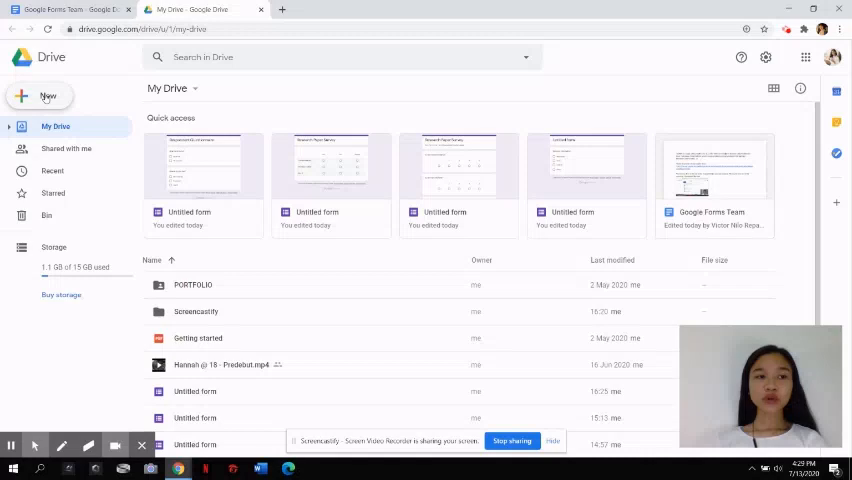
Create a blank Google Form from Drive via New > More > Google Forms
click(50, 224)
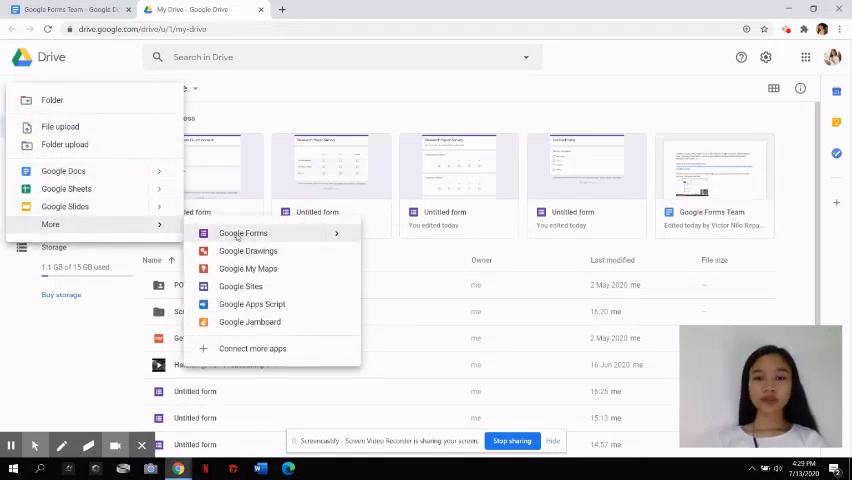
click(243, 233)
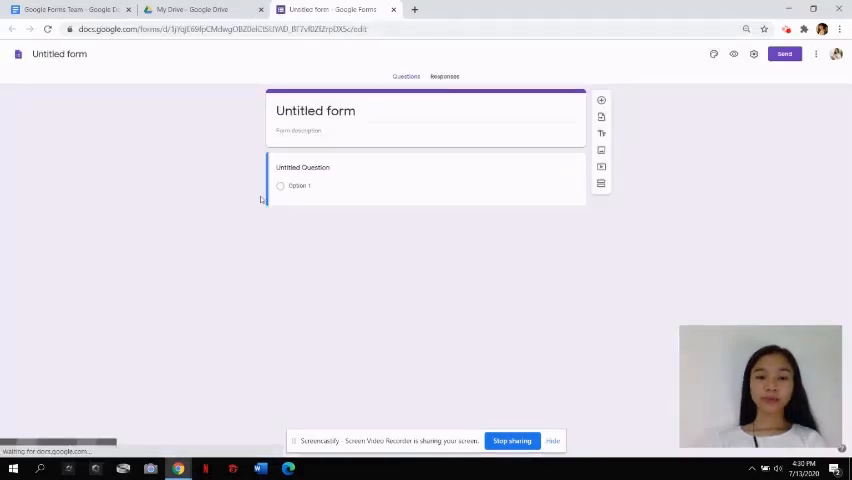
Make 'Is this research helpful?' a linear scale question ranging from 1 to 5
click(302, 167)
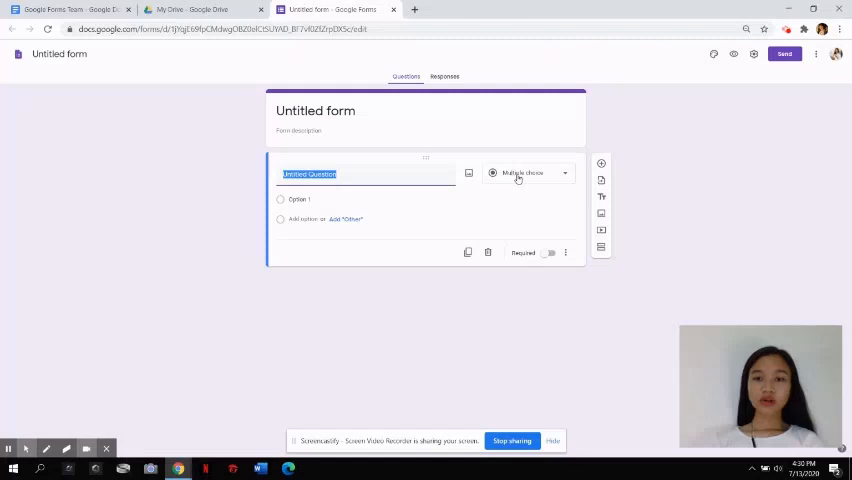
click(528, 173)
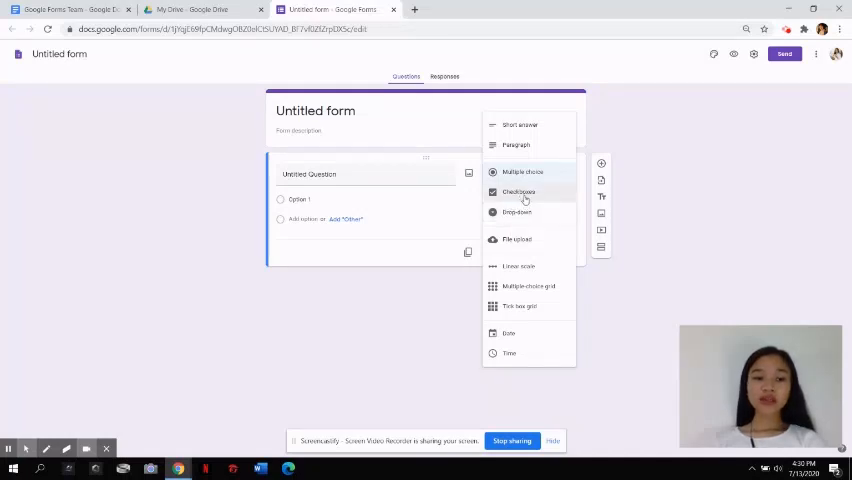
click(519, 266)
text(Research Paper Survey)
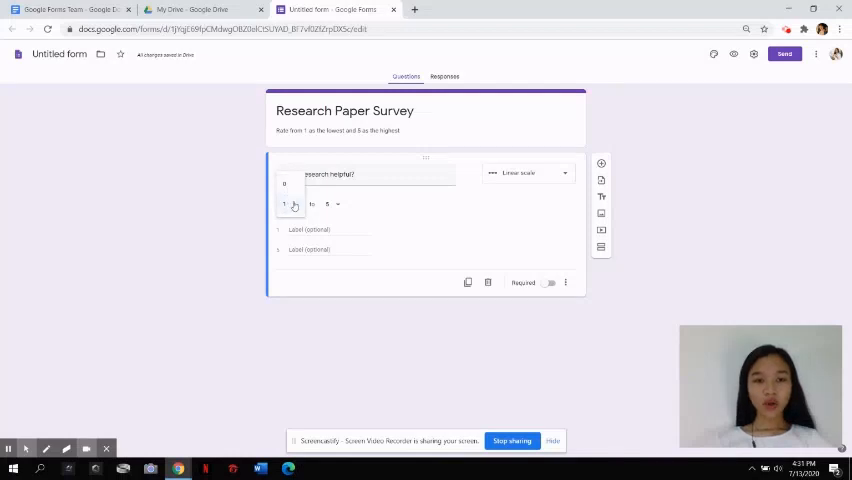
click(331, 204)
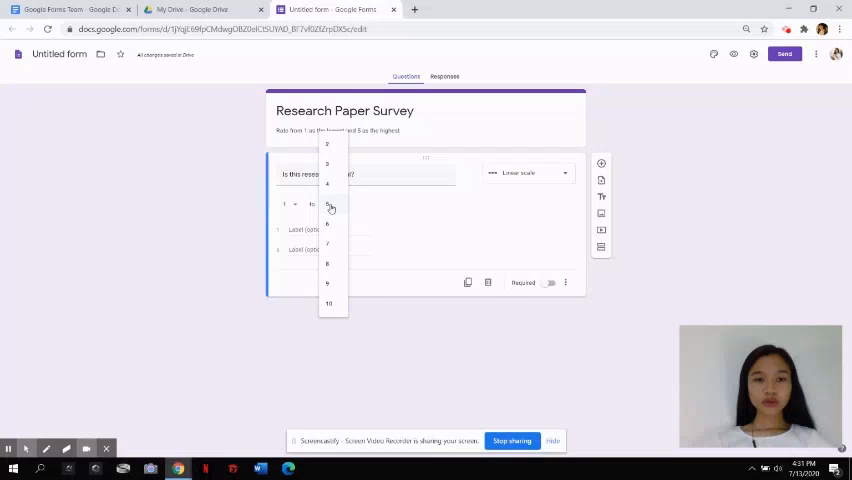
click(329, 205)
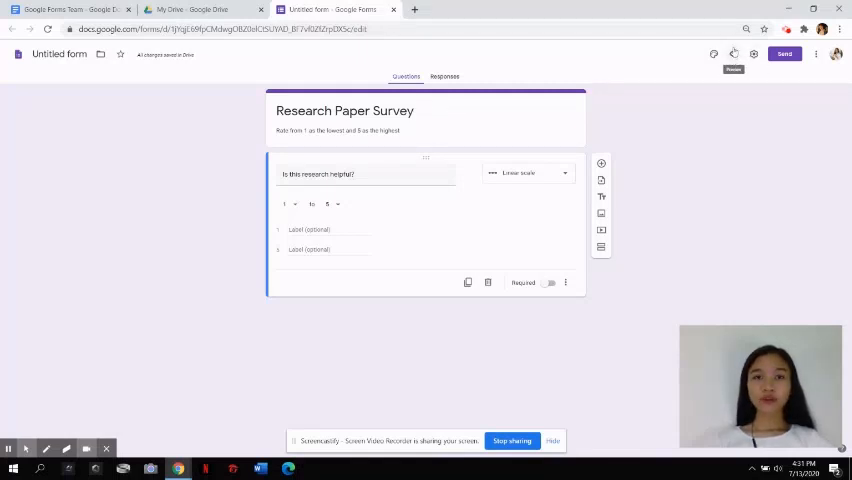
Open the Research Paper Survey in respondent preview
click(713, 54)
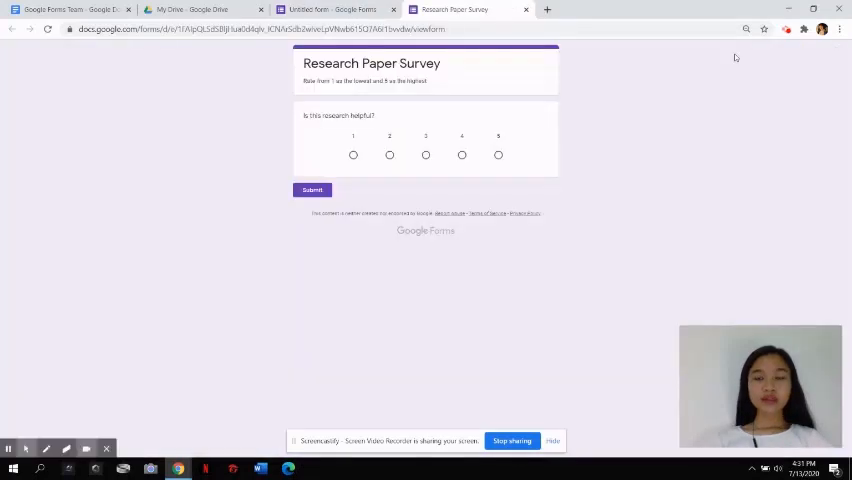
mouse_move(708, 52)
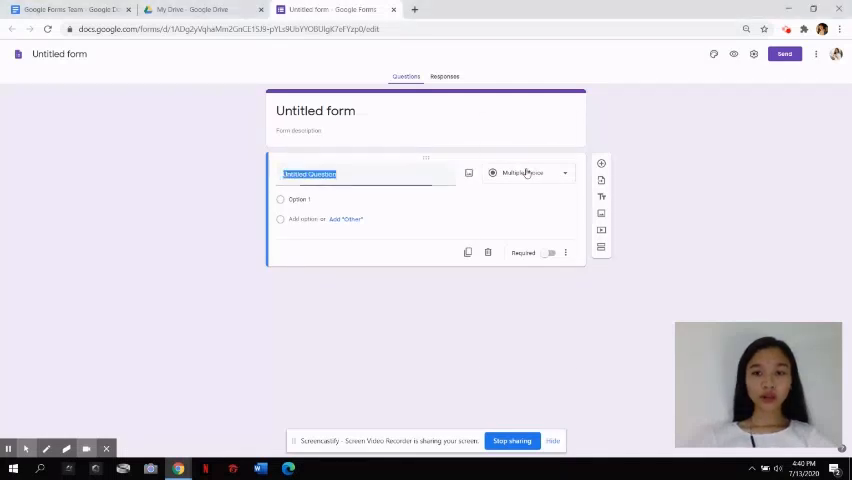
Make 'Is the research paper helpful?' a multiple choice grid question
click(530, 173)
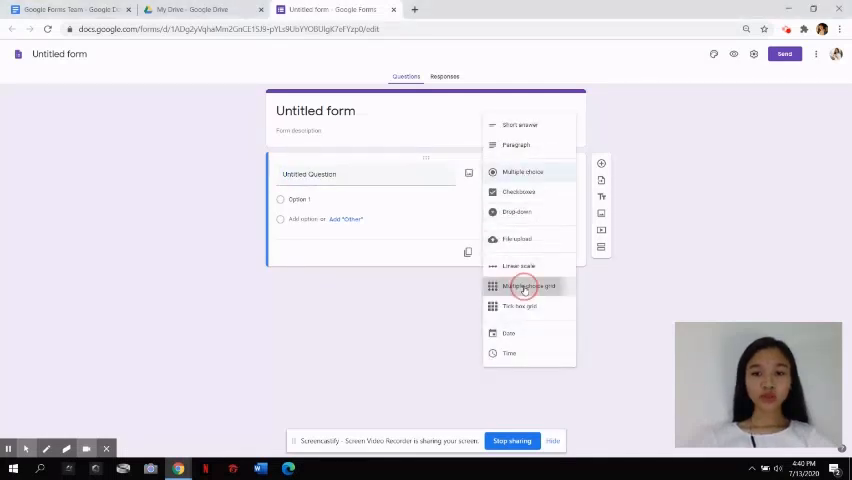
click(524, 286)
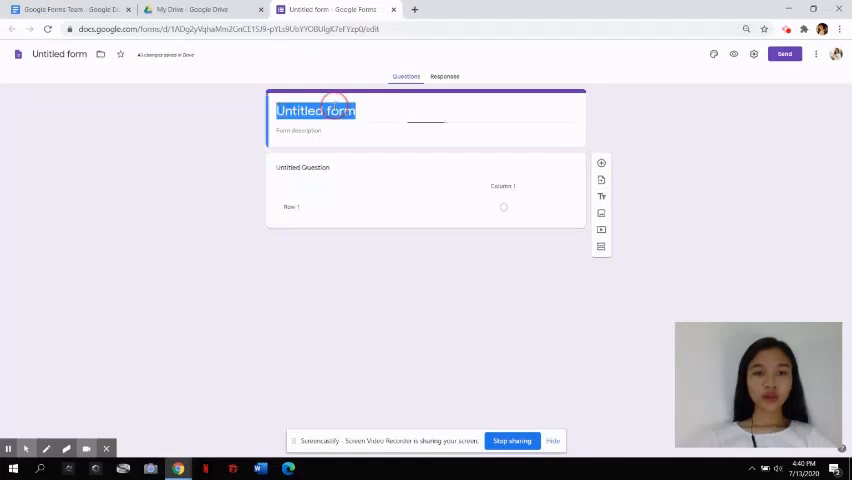
text(Research Paper Survey)
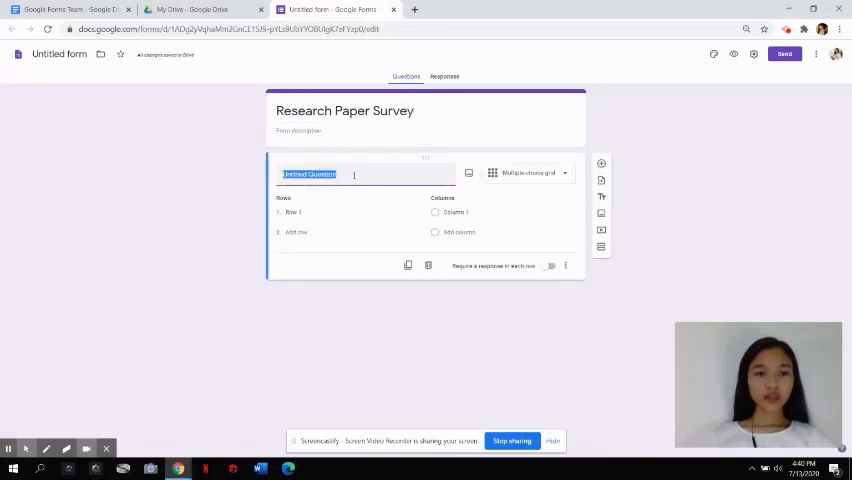
text(Is the research)
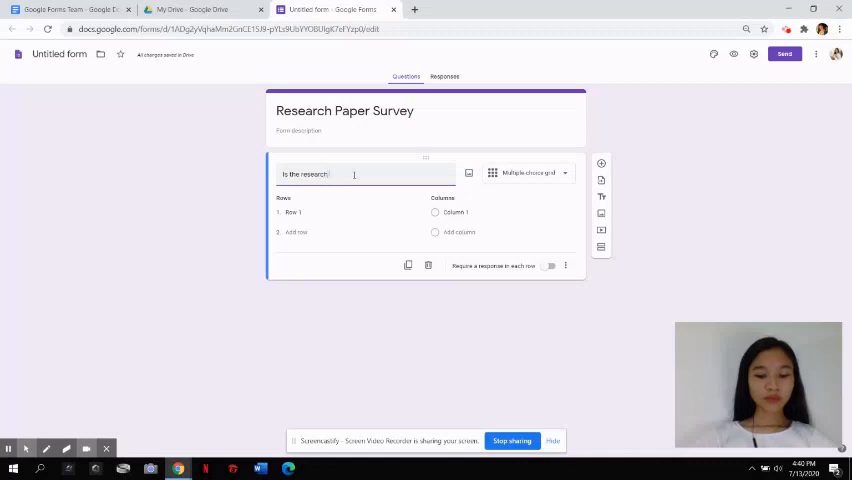
text(paap)
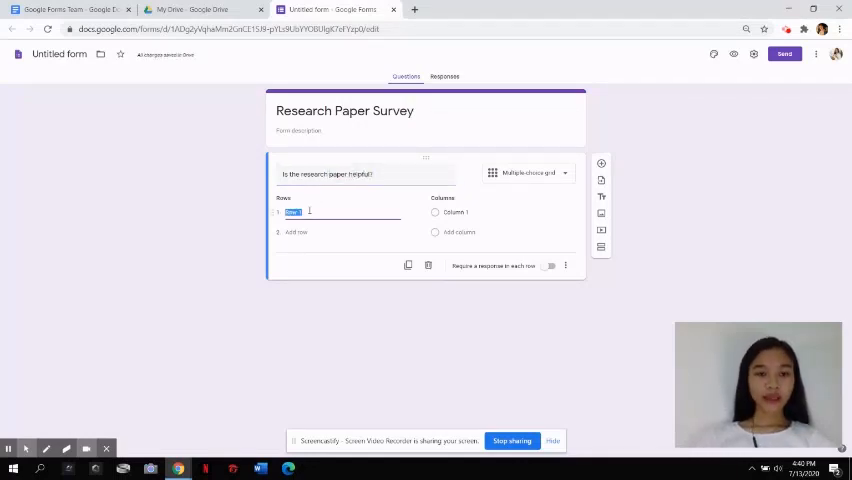
Add rows 'Topic is relevant' and 'Topic is timely', columns Yes, No, Maybe, requiring every row
text(Topic is relevant)
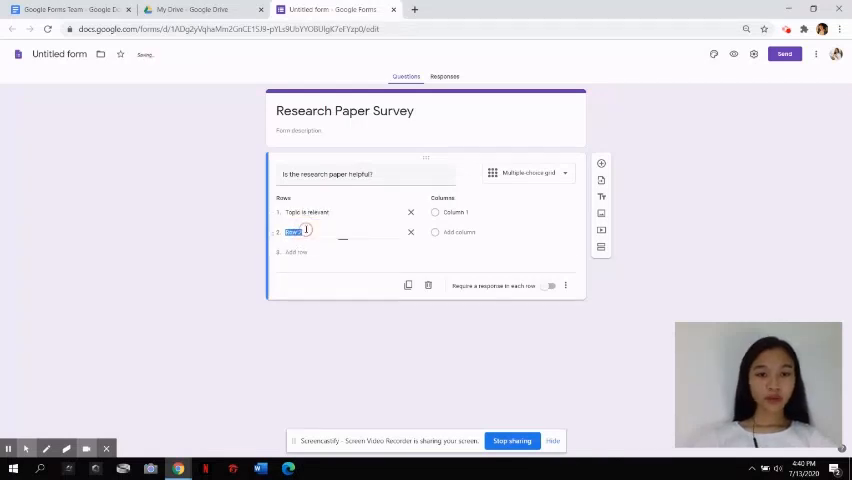
text(Topi)
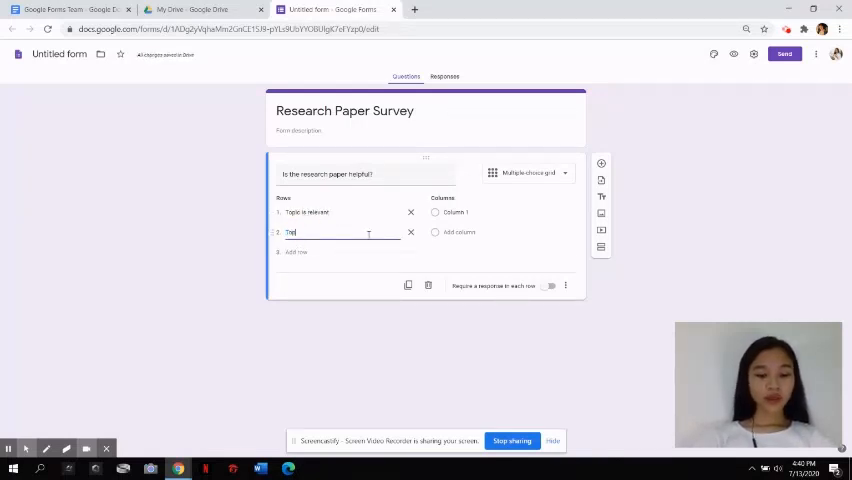
text(Topic is timely)
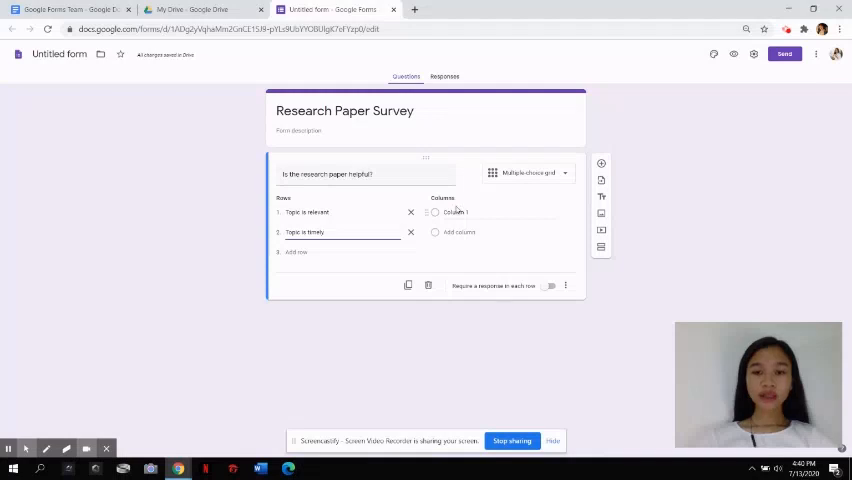
click(456, 212)
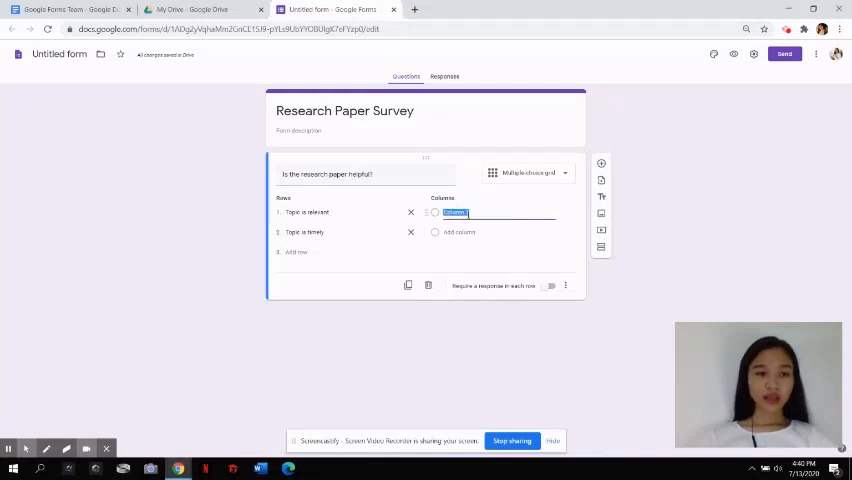
text(Yes)
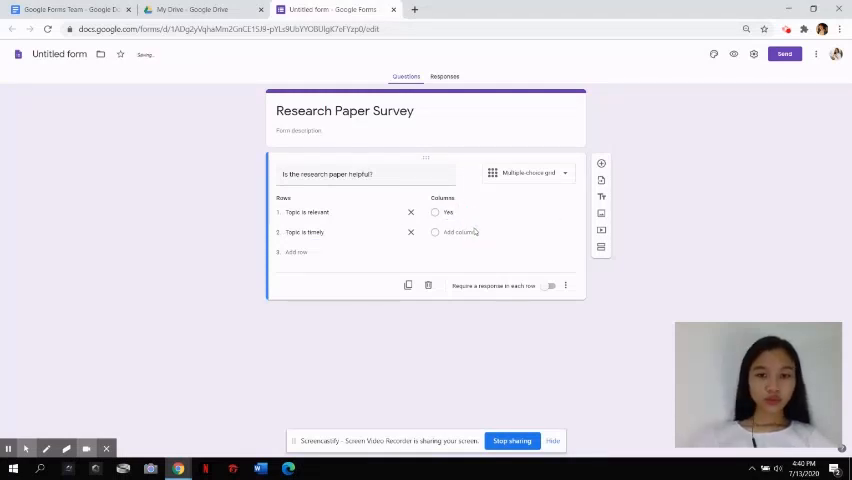
click(458, 232)
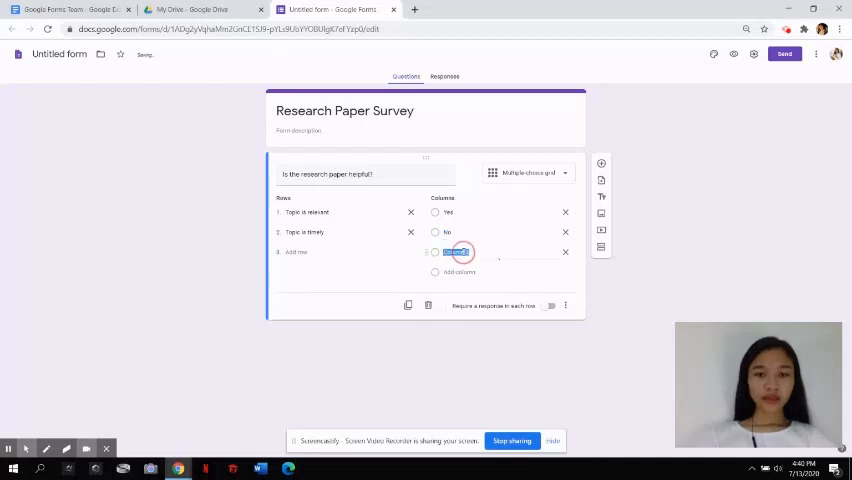
text(Maybe)
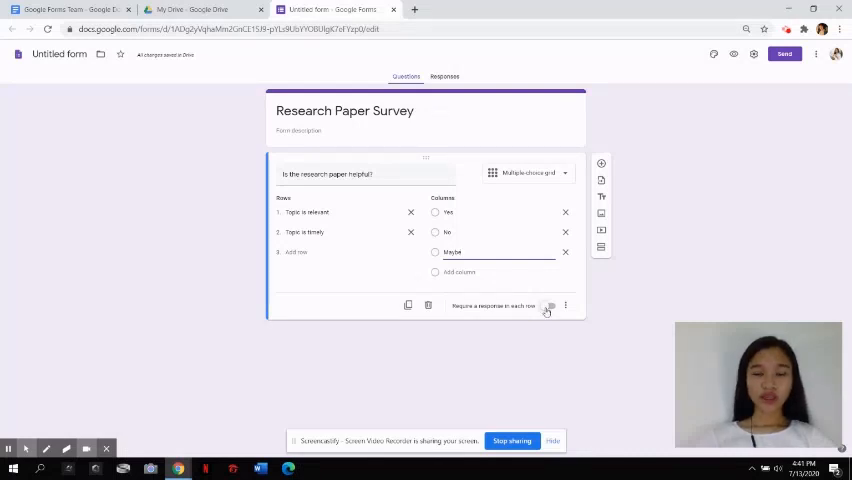
click(550, 306)
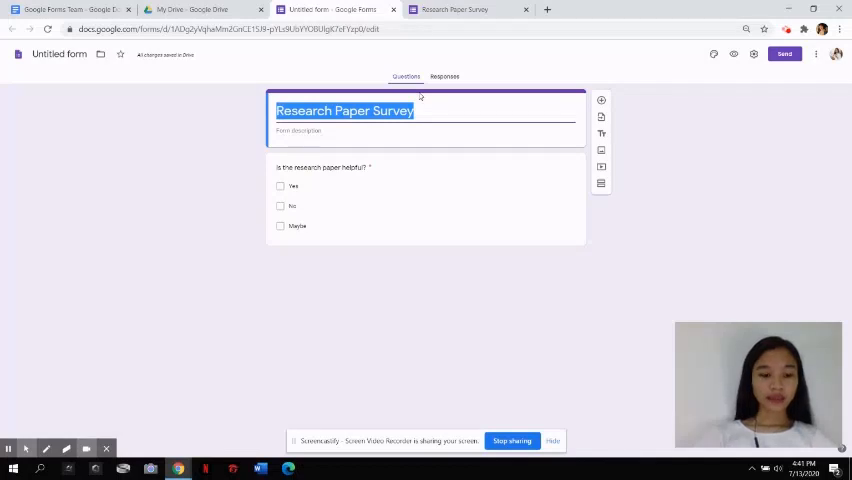
Retitle the form 'Respondent's Questionnaire' and add 'How old are you?' with option '18 and older'
text(Respondent's Questionnaire)
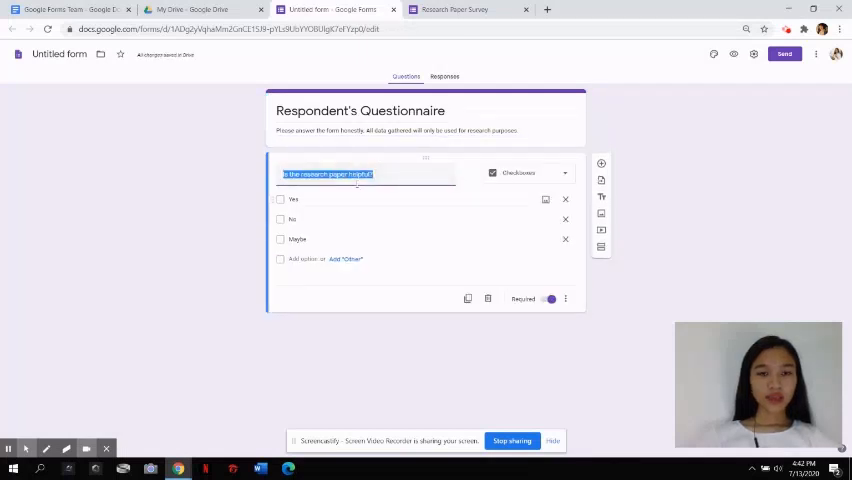
text(How old are you?)
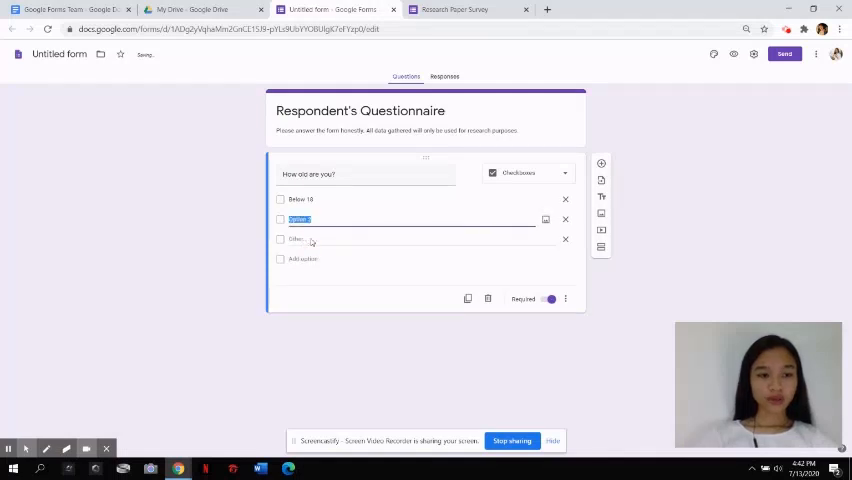
text(18 and older)
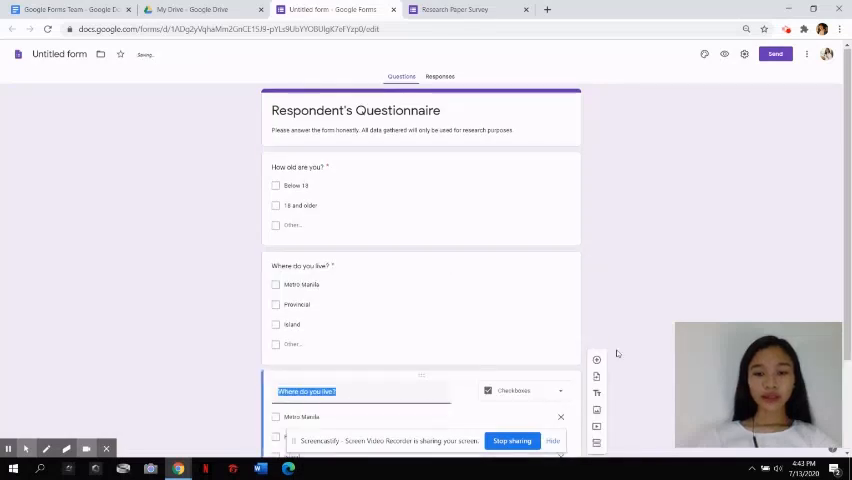
scroll(down, 3)
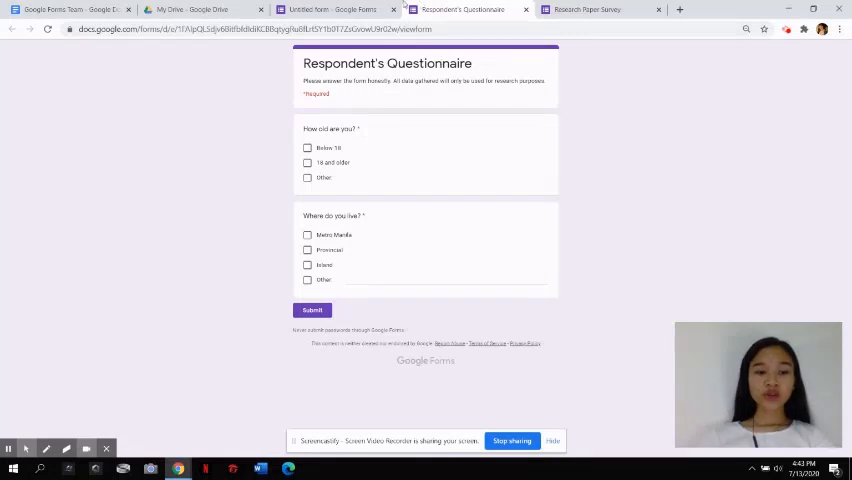
Return to the form editor tab and open the Responses tab
click(330, 9)
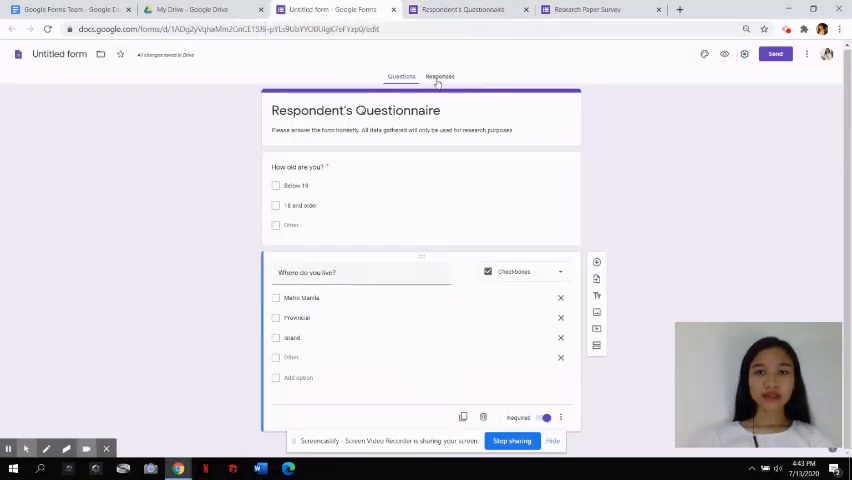
click(440, 76)
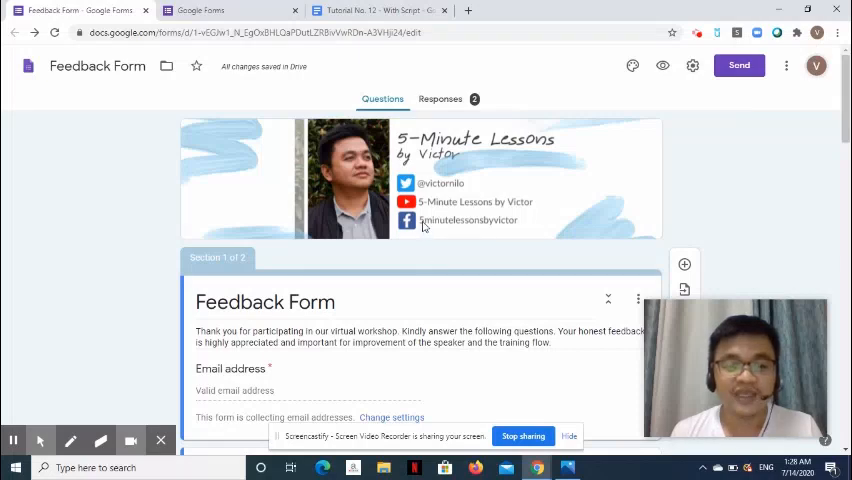
Switch off 'Accepting responses' for the Feedback Form and select the respondent message field
click(439, 98)
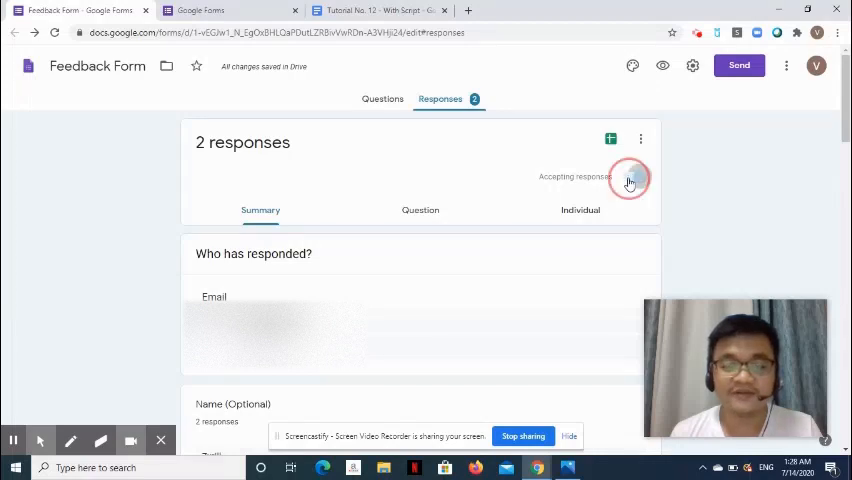
click(622, 176)
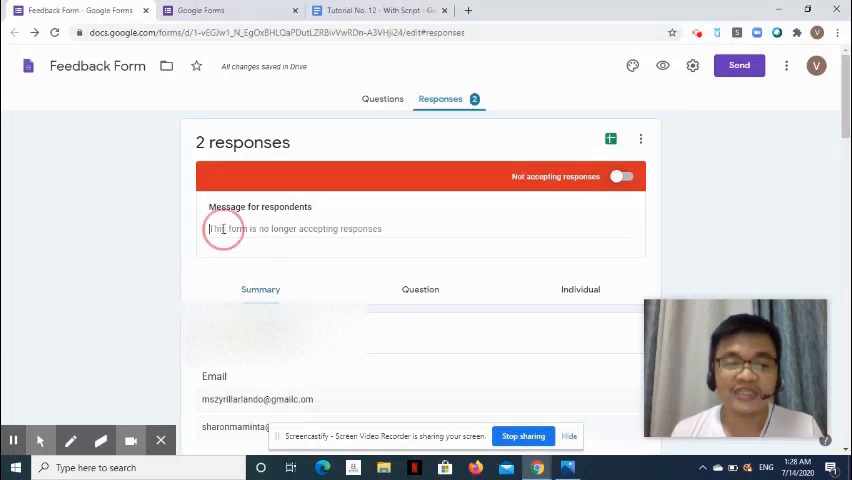
click(222, 229)
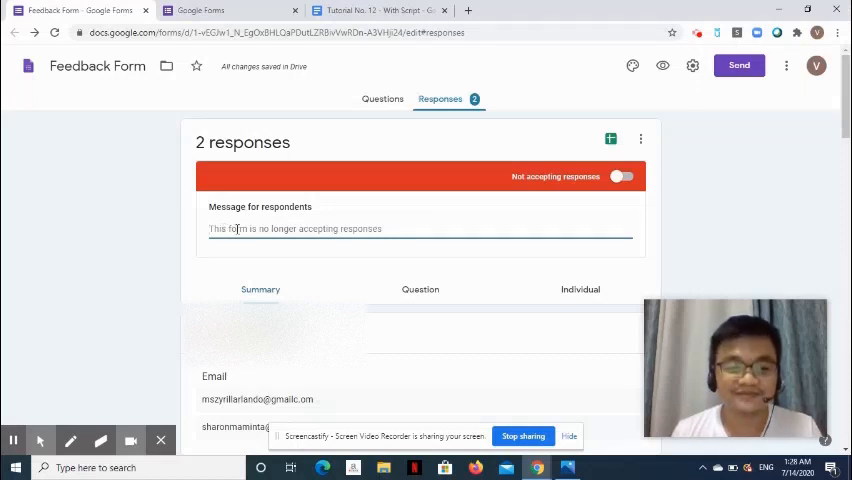
mouse_move(443, 277)
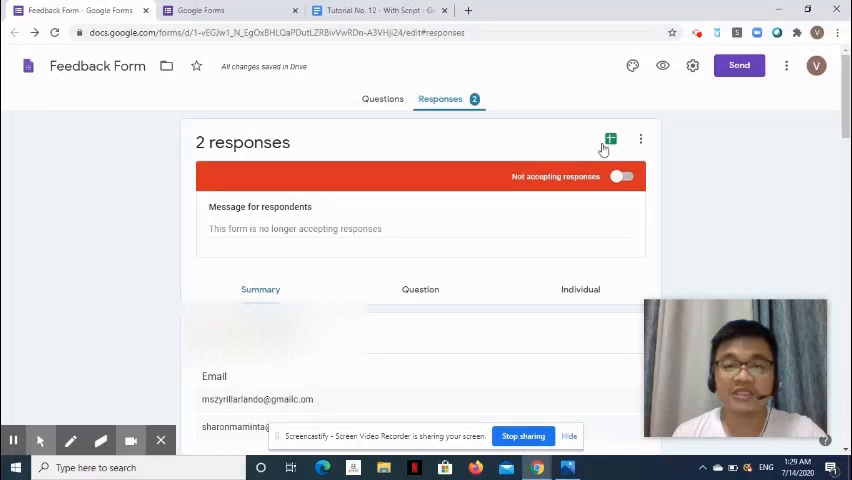
Link the Feedback Form responses to a new 'Feedback Form (Responses)' spreadsheet and open its File menu
click(610, 138)
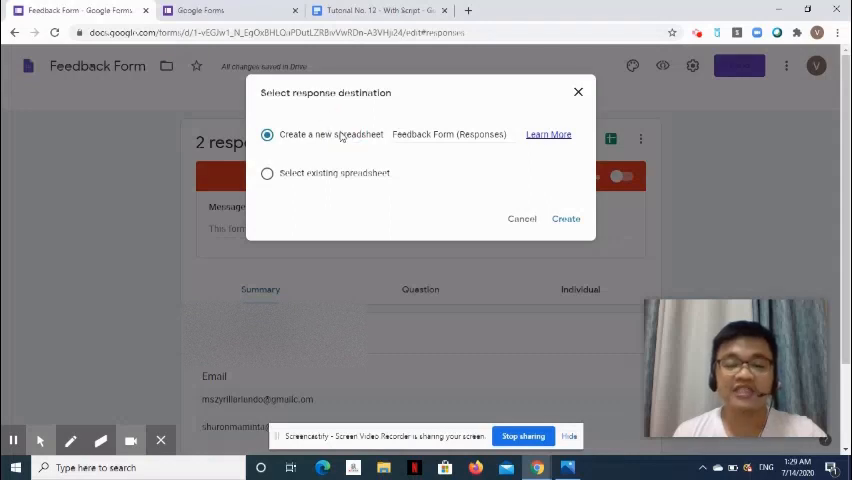
mouse_move(438, 140)
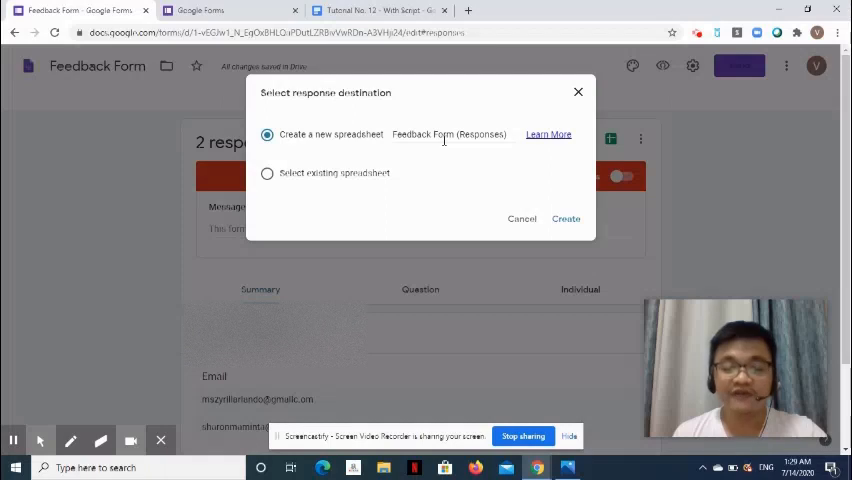
mouse_move(537, 163)
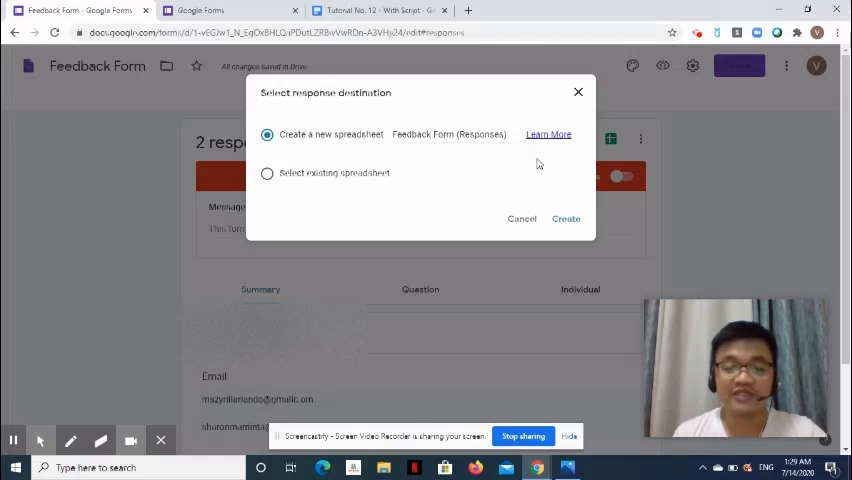
mouse_move(308, 196)
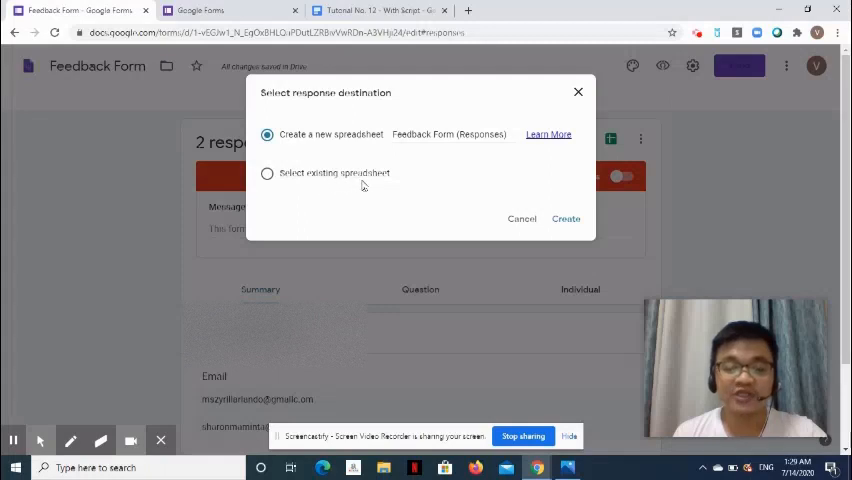
mouse_move(366, 186)
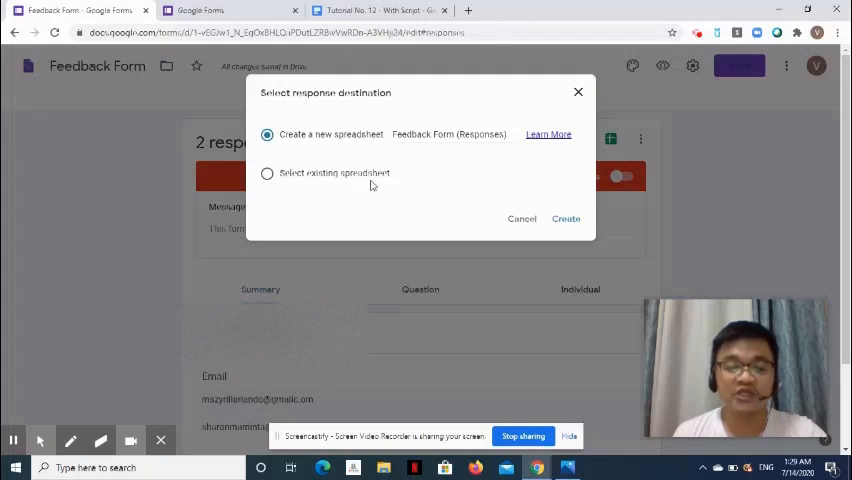
mouse_move(372, 184)
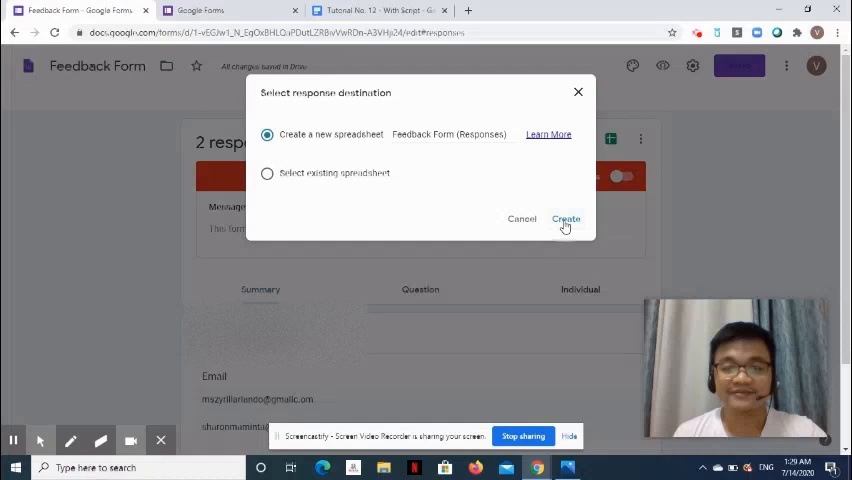
click(565, 219)
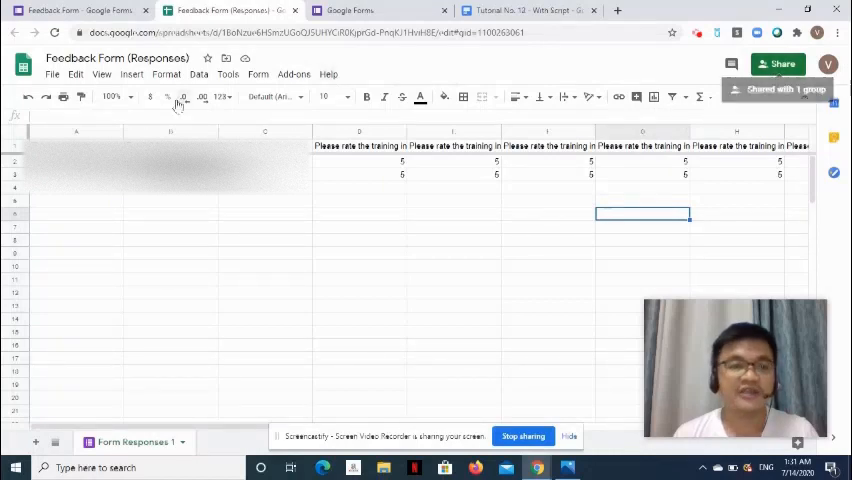
click(52, 73)
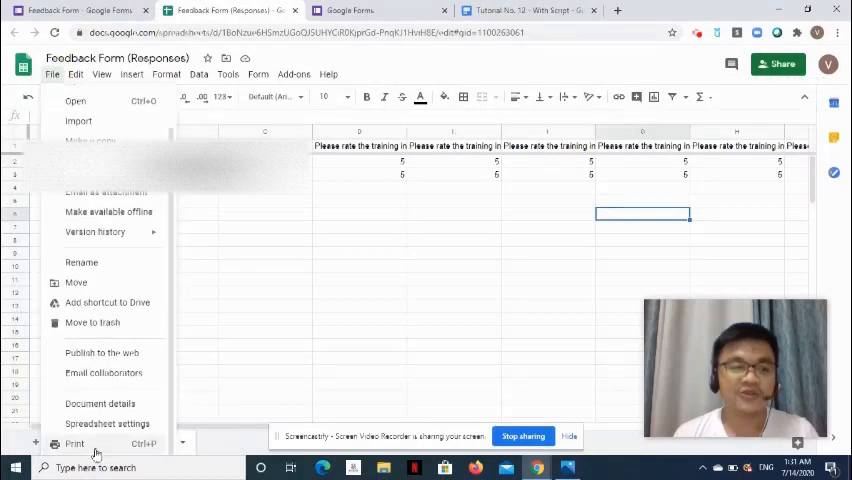